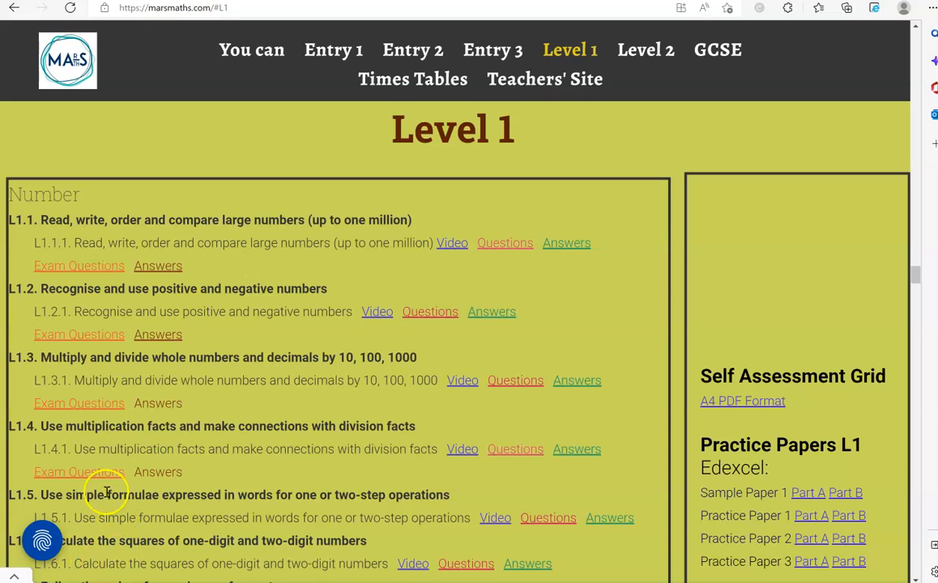
{"action": "mouse_move", "coordinate": [186, 437]}
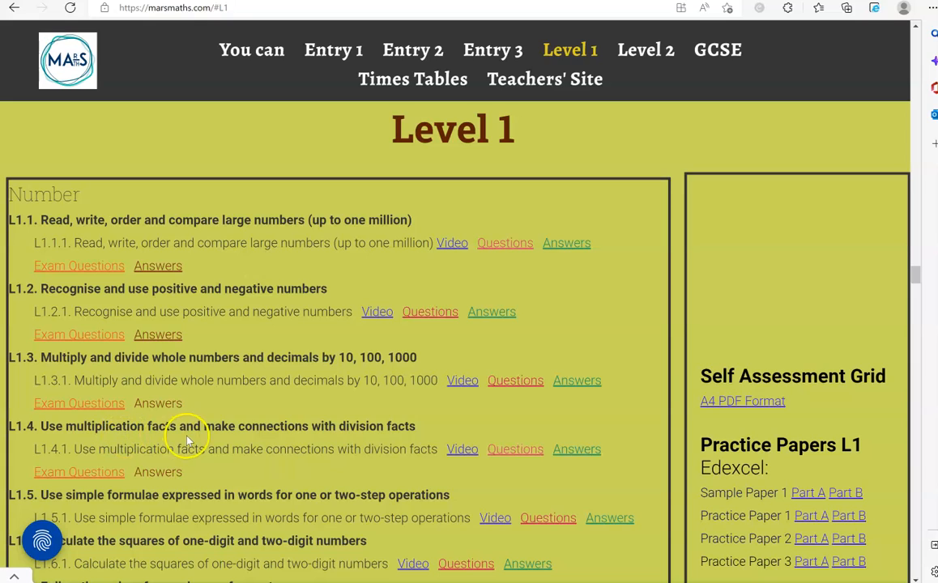
{"action": "mouse_move", "coordinate": [397, 440]}
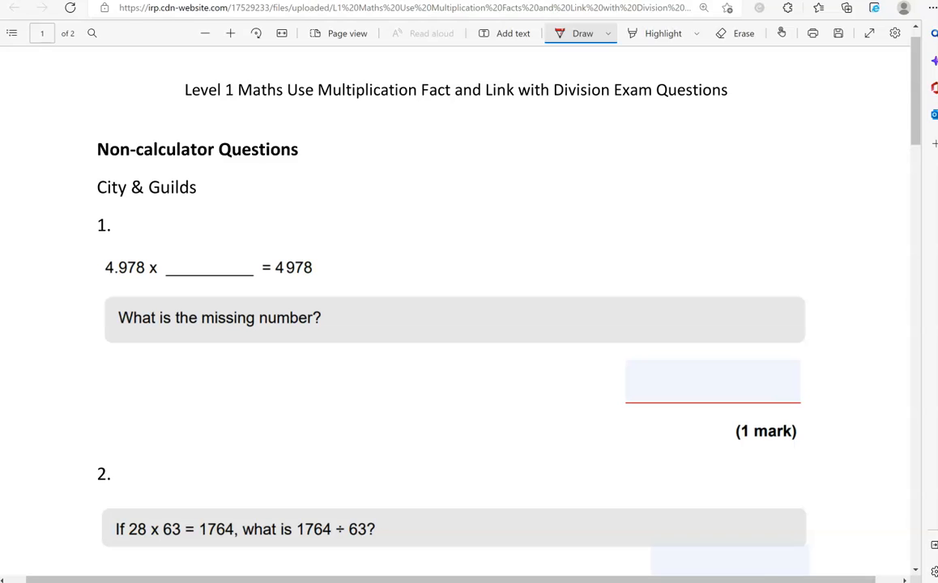
Step: Underline 4,978 in question 1 and write 1000 in red as the missing number
{"action": "left_click_drag", "start_coordinate": [105, 282], "coordinate": [147, 282]}
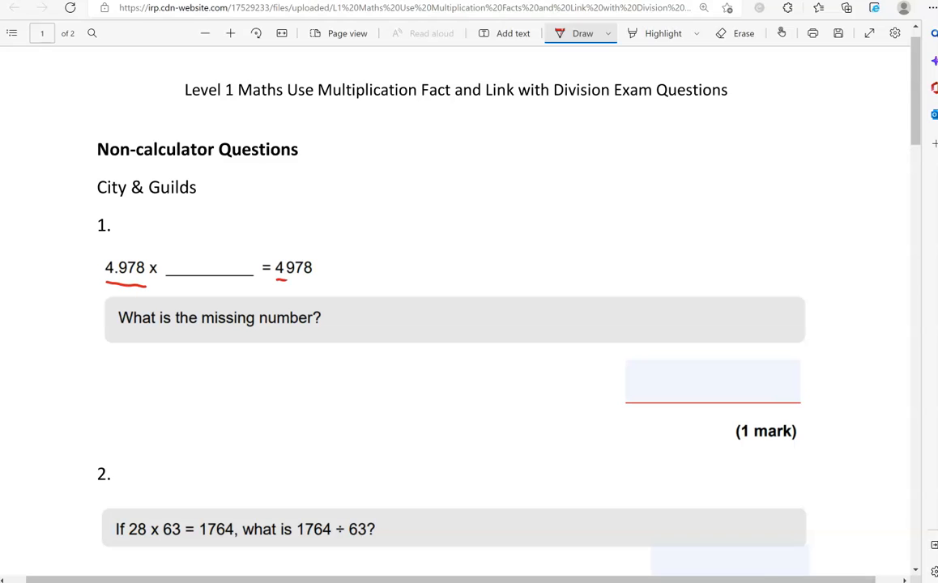
{"action": "left_click_drag", "start_coordinate": [274, 278], "coordinate": [318, 279]}
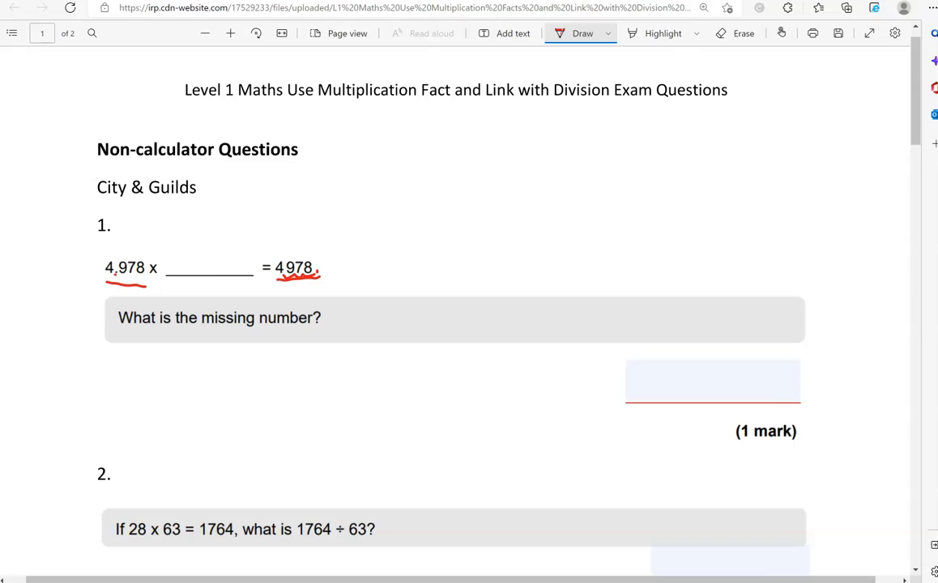
{"action": "left_click_drag", "start_coordinate": [194, 268], "coordinate": [223, 268]}
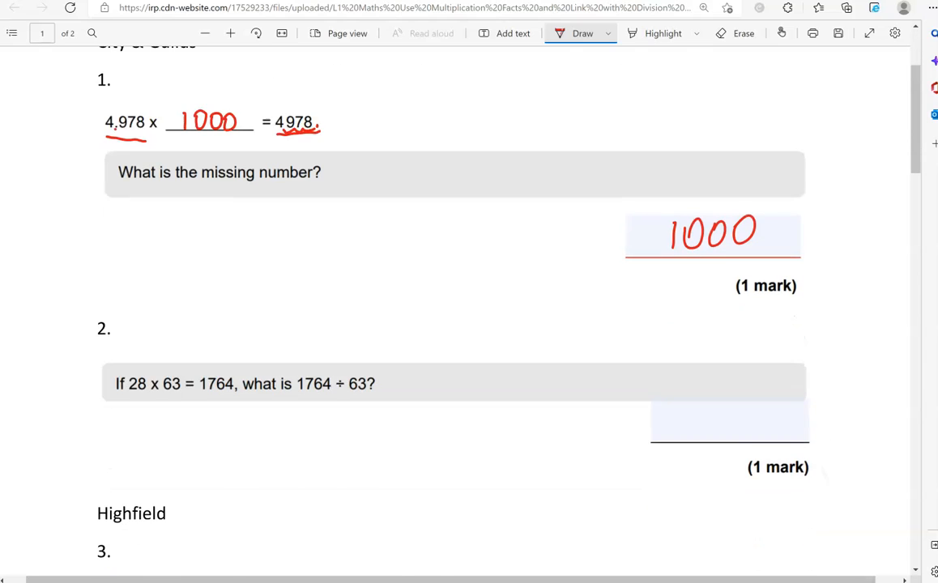
Step: Write the red check 4978 ÷ 1000 = 4.978 below question 1, with an arrow and 4.978 underlined
{"action": "scroll", "scroll_direction": "down", "scroll_amount": 3}
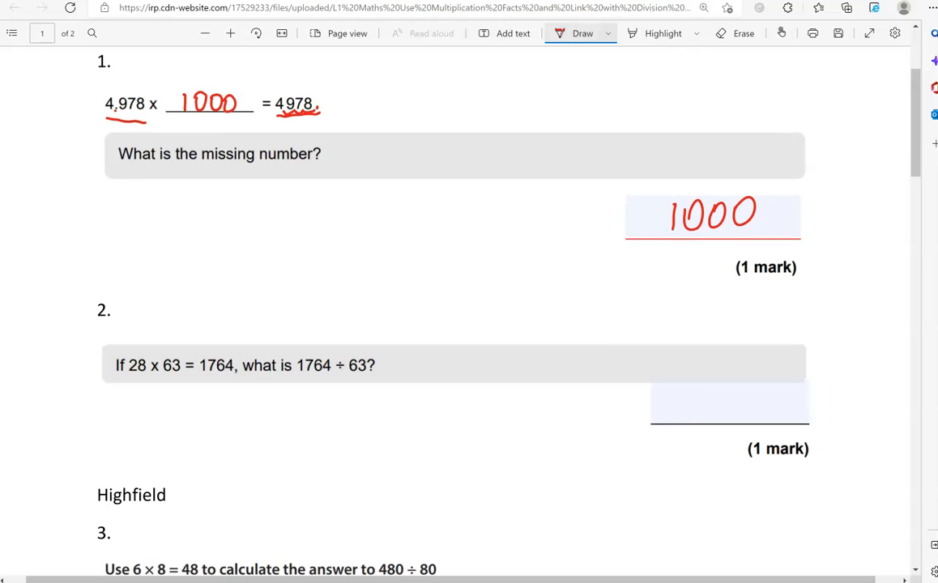
{"action": "left_click_drag", "start_coordinate": [235, 76], "coordinate": [299, 73]}
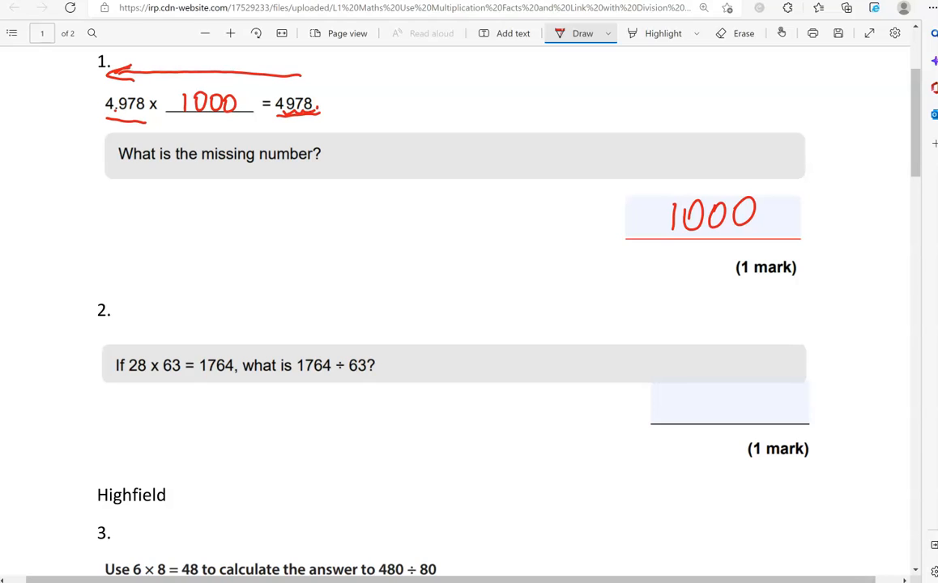
{"action": "left_click_drag", "start_coordinate": [234, 200], "coordinate": [256, 212]}
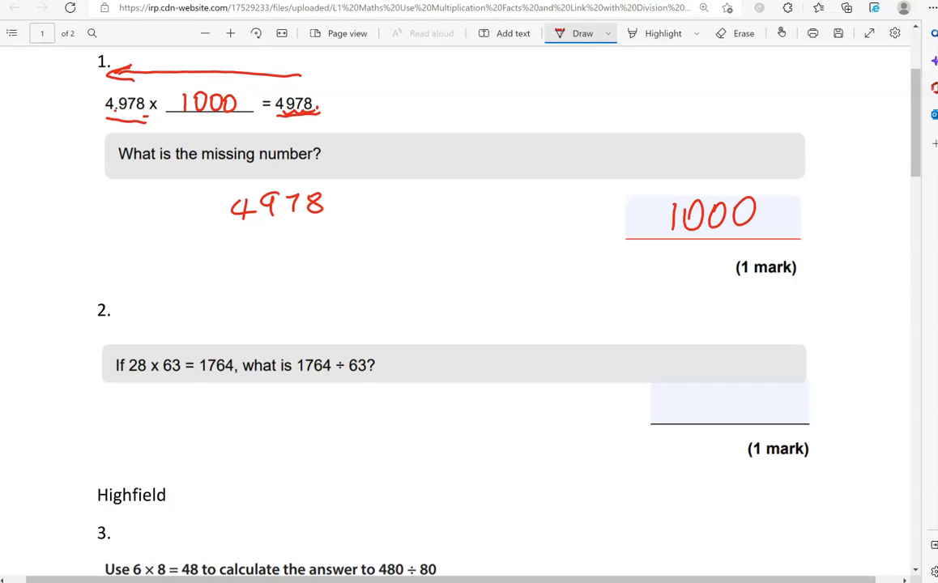
{"action": "left_click_drag", "start_coordinate": [348, 198], "coordinate": [356, 212]}
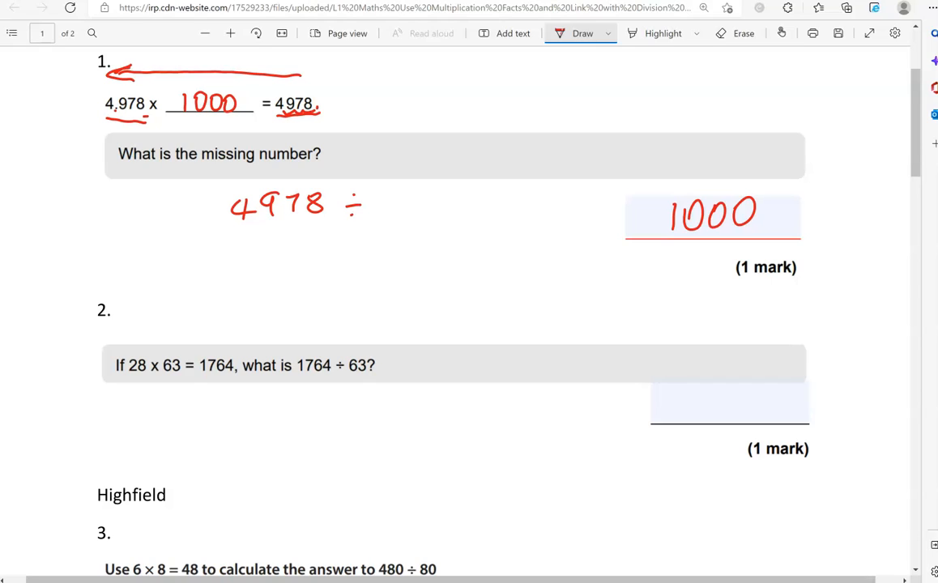
{"action": "left_click_drag", "start_coordinate": [376, 194], "coordinate": [379, 217]}
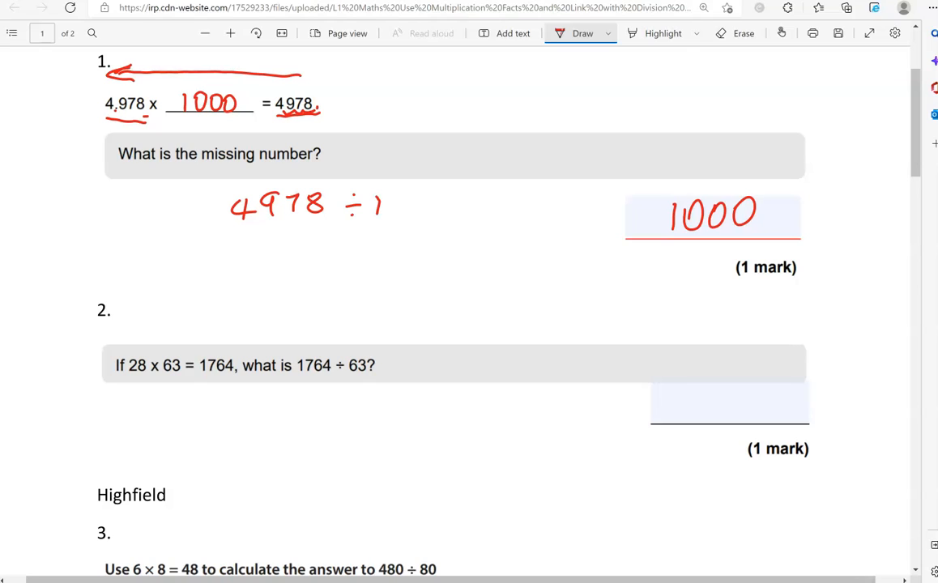
{"action": "left_click_drag", "start_coordinate": [434, 211], "coordinate": [450, 197]}
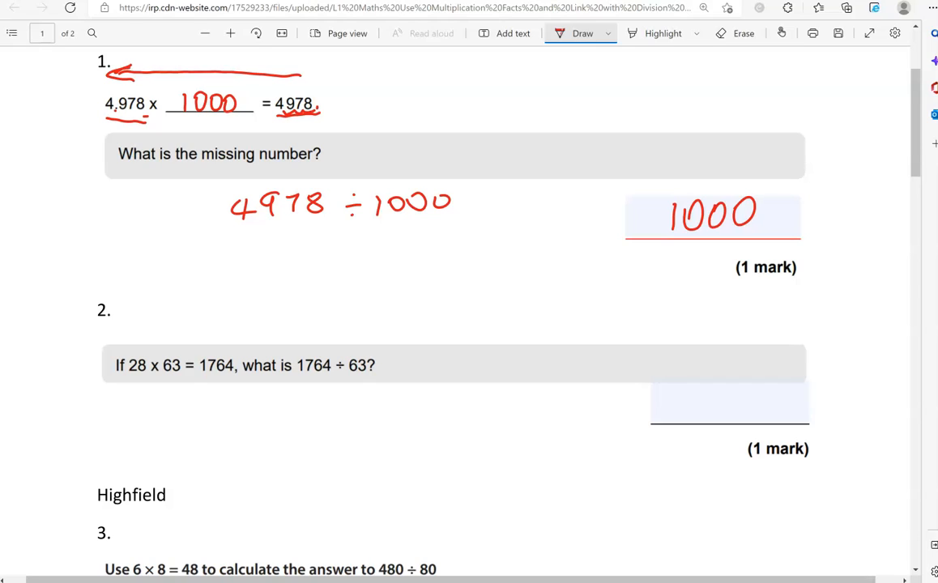
{"action": "left_click_drag", "start_coordinate": [466, 207], "coordinate": [483, 203]}
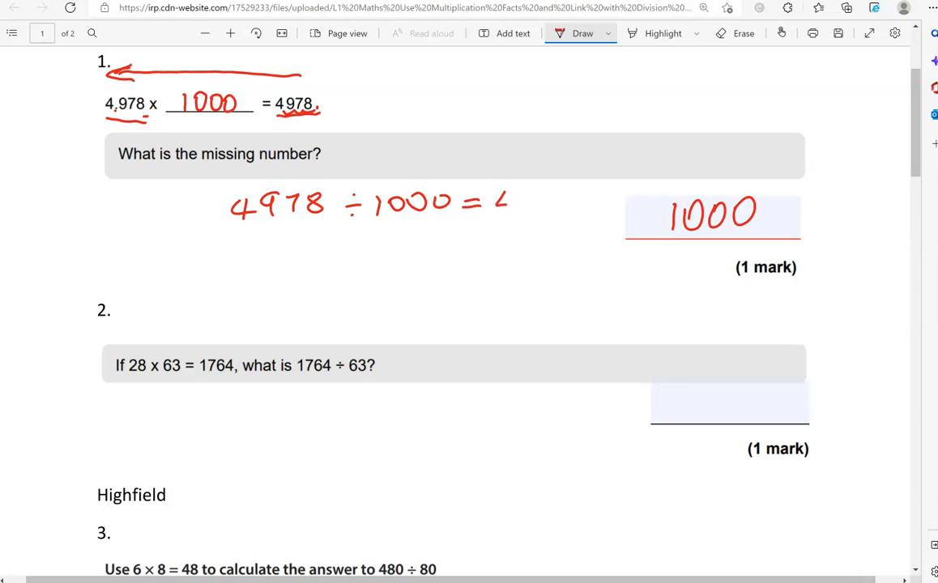
{"action": "left_click_drag", "start_coordinate": [505, 207], "coordinate": [551, 198]}
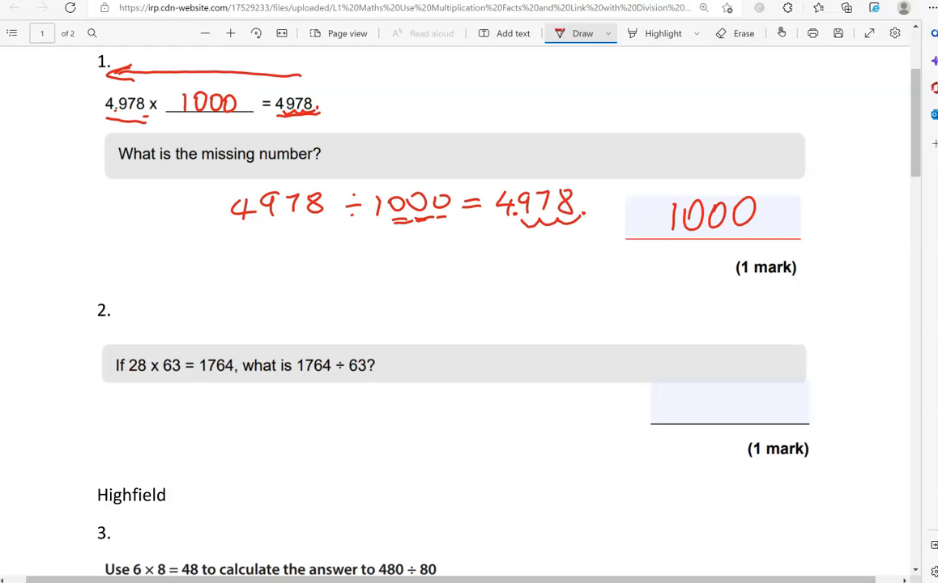
{"action": "left_click", "coordinate": [741, 33]}
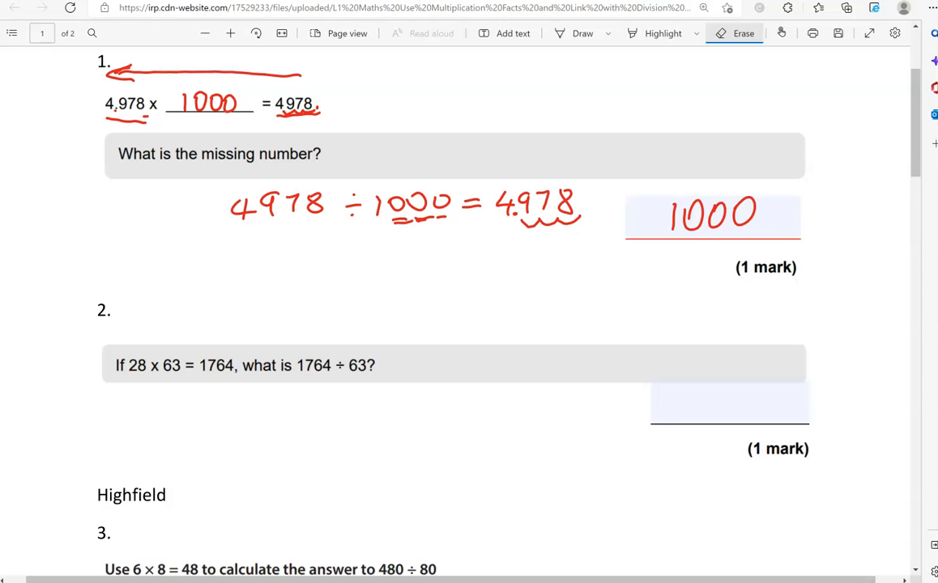
Step: Mark question 2 with an arrow, underline 28, 63 and 1764, and write 28 in the answer box
{"action": "scroll", "scroll_direction": "down", "scroll_amount": 3}
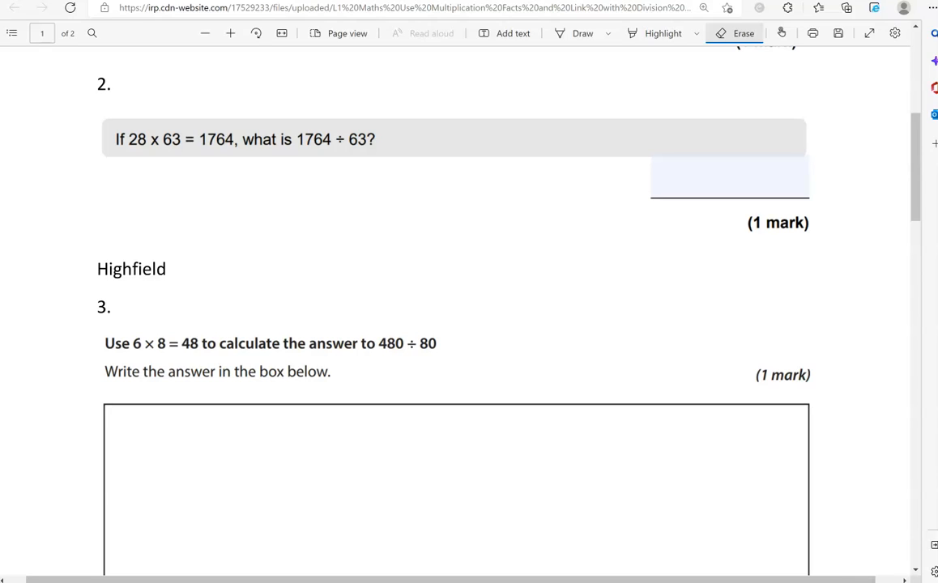
{"action": "left_click", "coordinate": [581, 32]}
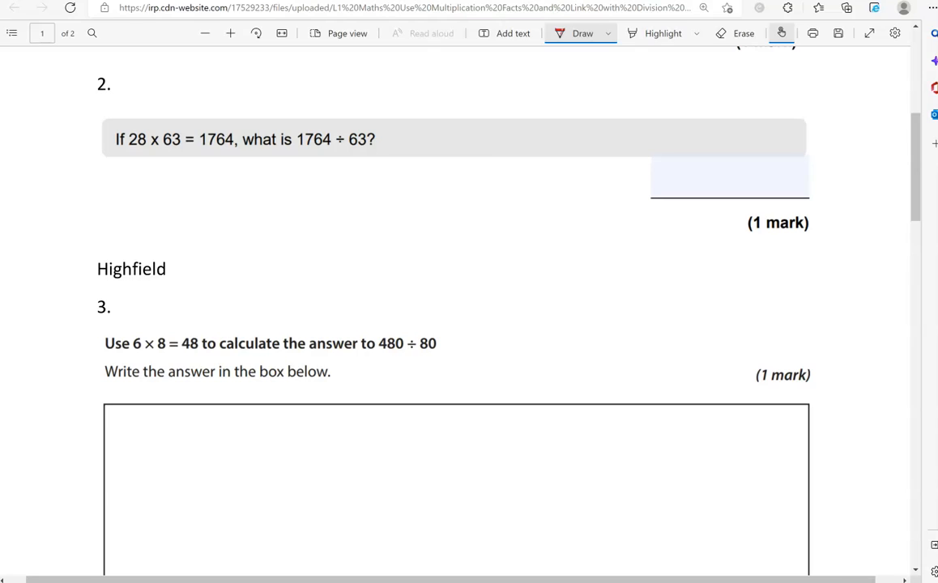
{"action": "left_click_drag", "start_coordinate": [170, 120], "coordinate": [230, 117]}
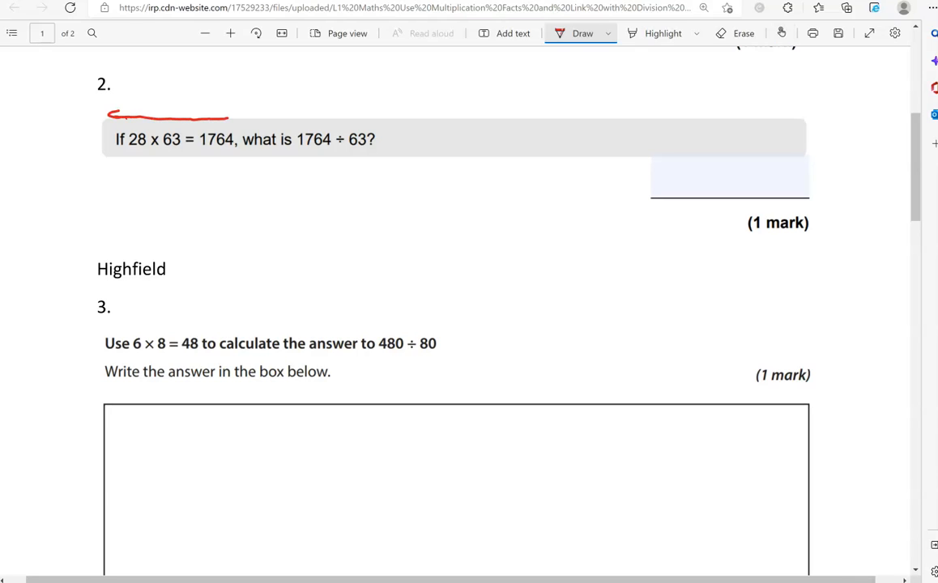
{"action": "left_click_drag", "start_coordinate": [199, 150], "coordinate": [233, 150]}
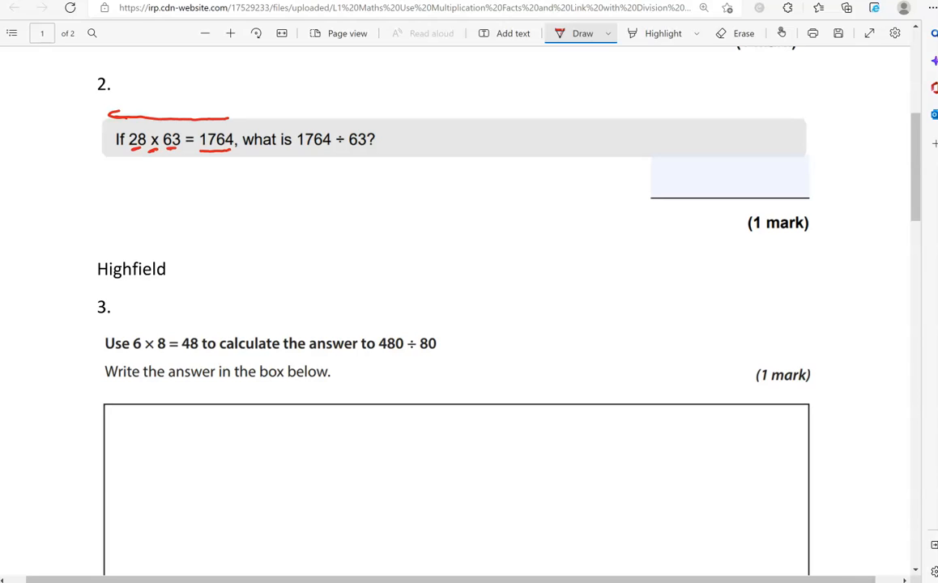
{"action": "left_click_drag", "start_coordinate": [694, 186], "coordinate": [749, 186]}
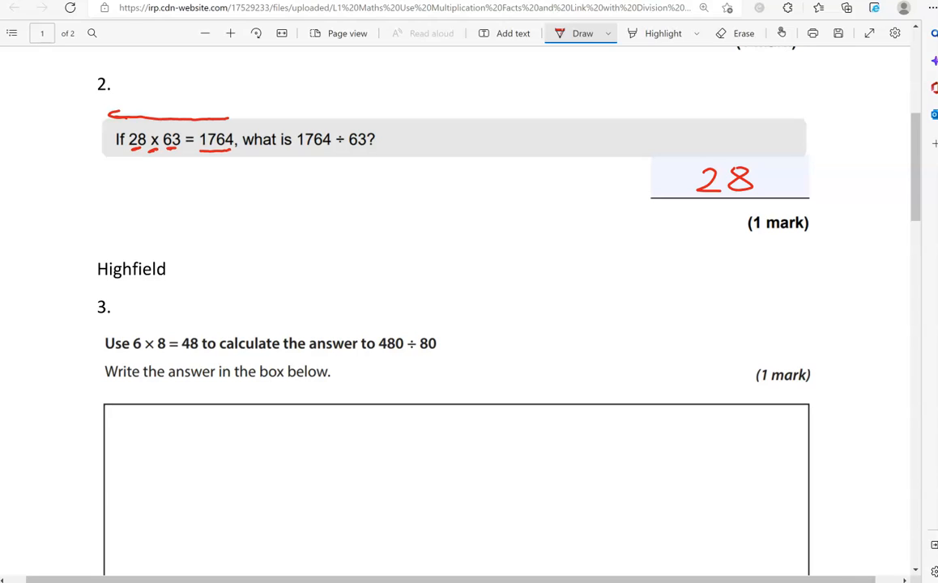
Step: Write = 28 after 1764 ÷ 63, underline it and mark the multiplication fact above
{"action": "left_click_drag", "start_coordinate": [383, 144], "coordinate": [422, 133]}
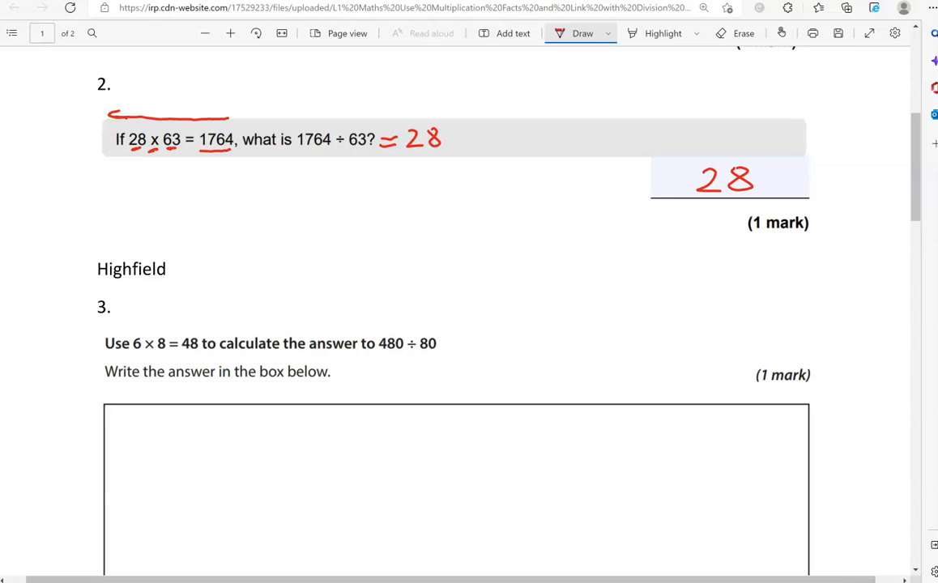
{"action": "left_click_drag", "start_coordinate": [343, 154], "coordinate": [441, 149]}
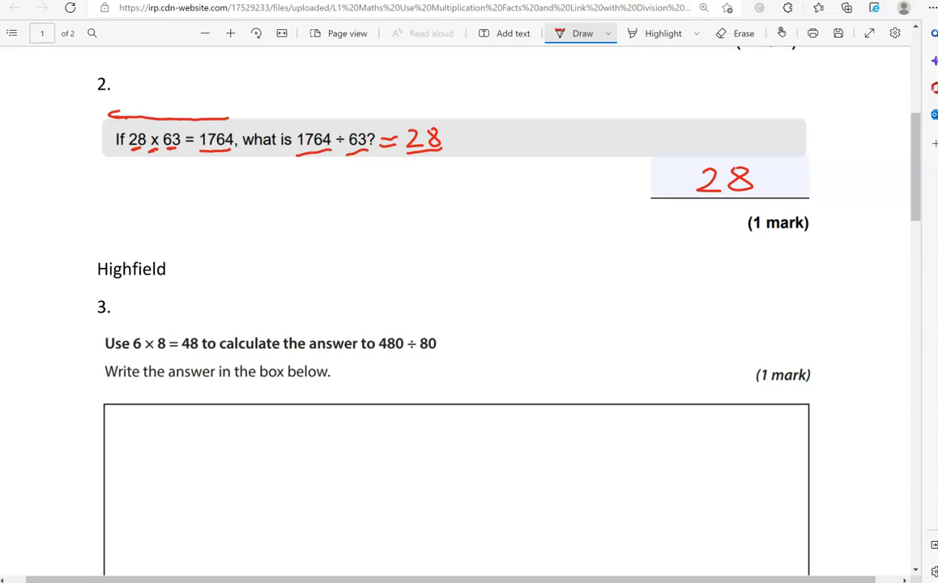
{"action": "left_click_drag", "start_coordinate": [129, 149], "coordinate": [175, 152]}
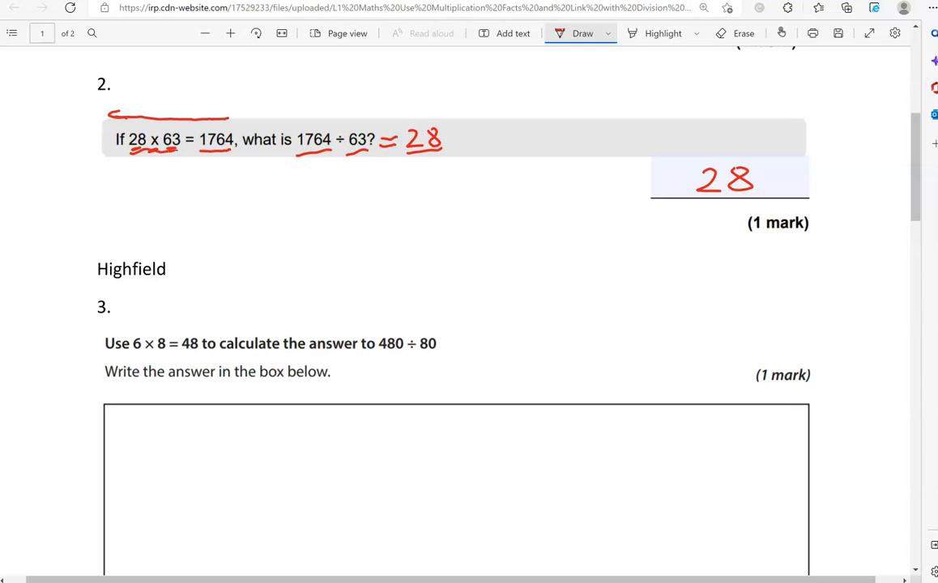
{"action": "scroll", "scroll_direction": "down", "scroll_amount": 3}
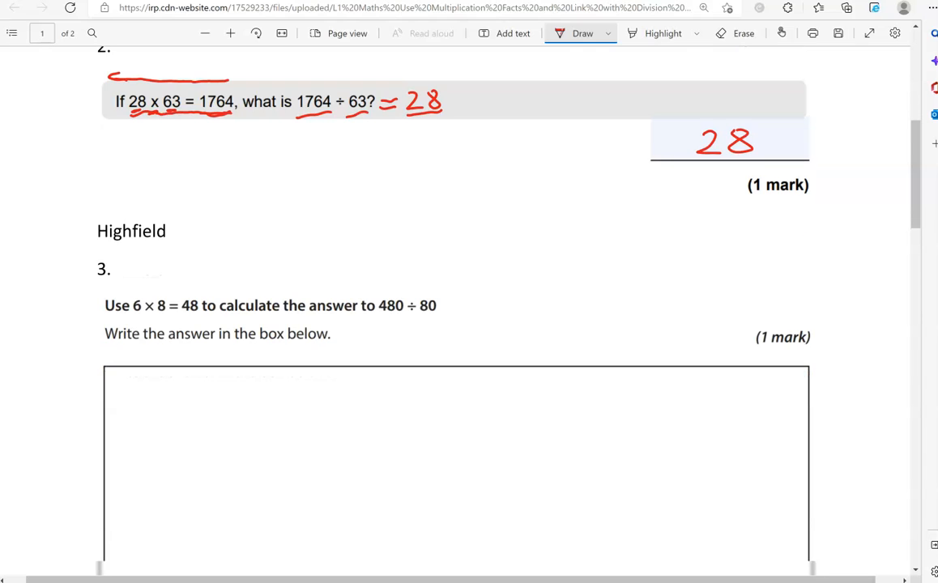
Step: Circle the ÷ sign in 480 ÷ 80 and write the fraction 480 over 80 in red
{"action": "scroll", "scroll_direction": "down", "scroll_amount": 3}
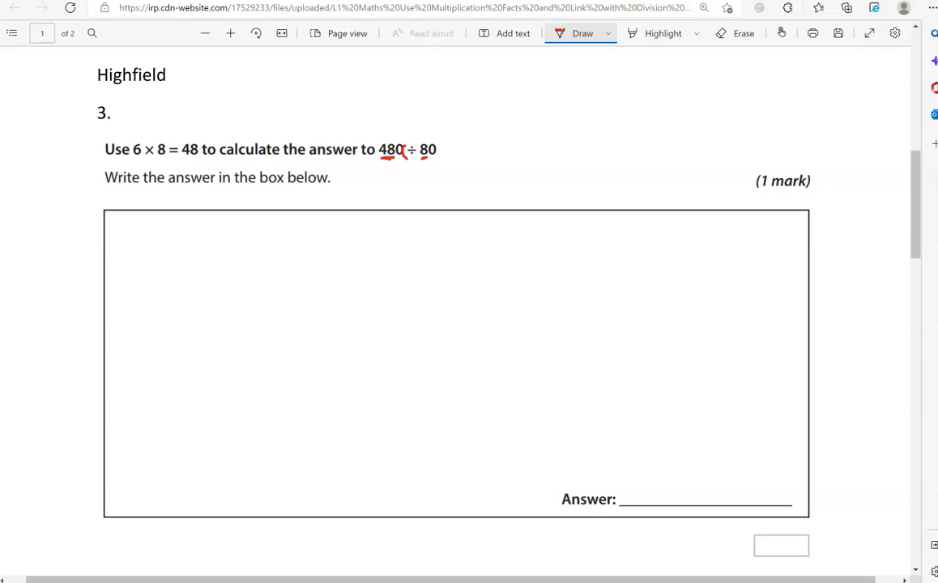
{"action": "left_click_drag", "start_coordinate": [408, 144], "coordinate": [414, 154]}
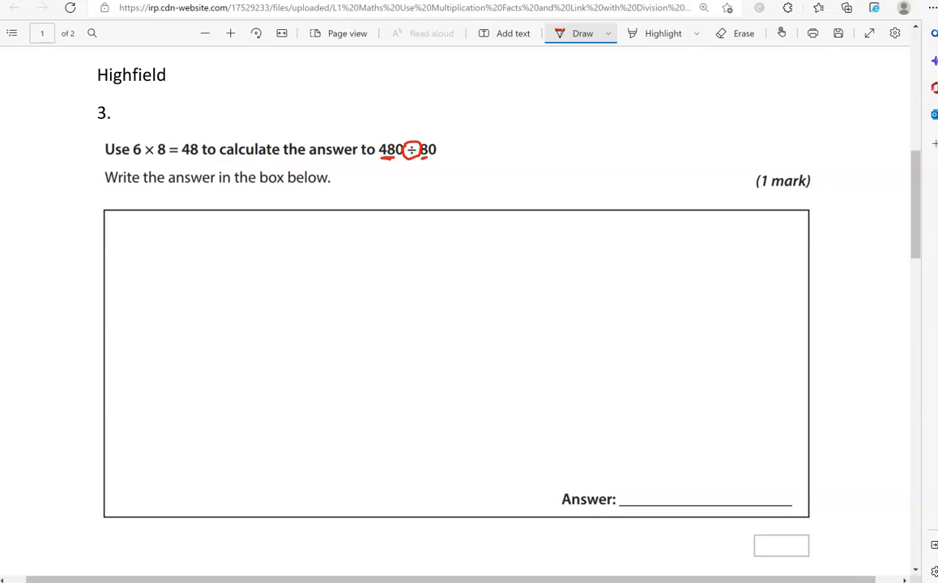
{"action": "left_click_drag", "start_coordinate": [280, 259], "coordinate": [331, 259]}
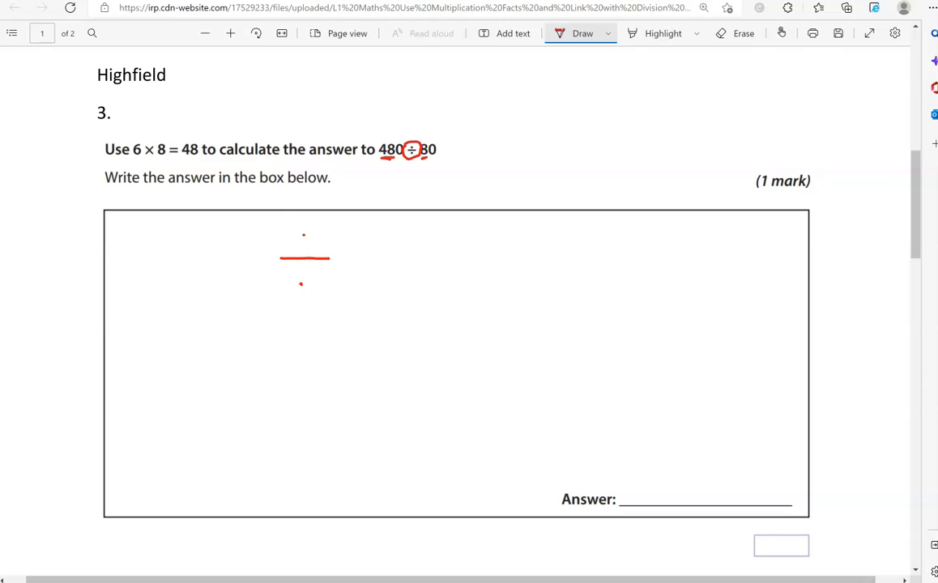
{"action": "left_click_drag", "start_coordinate": [278, 243], "coordinate": [295, 223]}
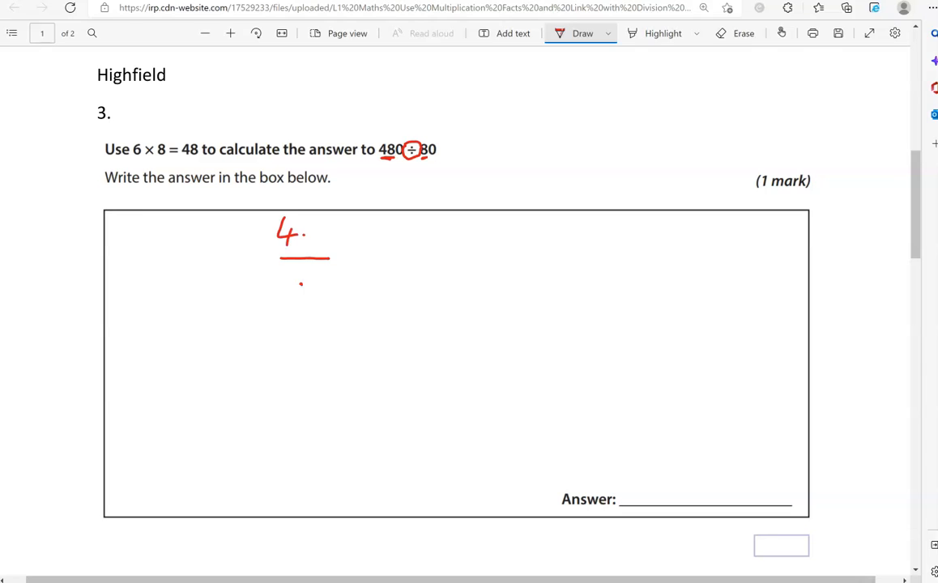
{"action": "left_click_drag", "start_coordinate": [304, 235], "coordinate": [340, 243]}
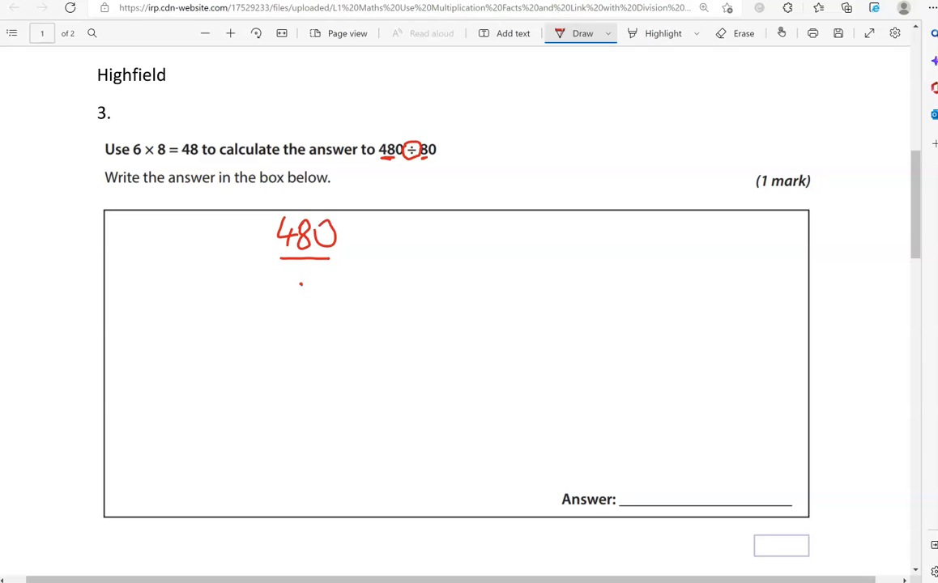
{"action": "left_click_drag", "start_coordinate": [291, 283], "coordinate": [327, 284]}
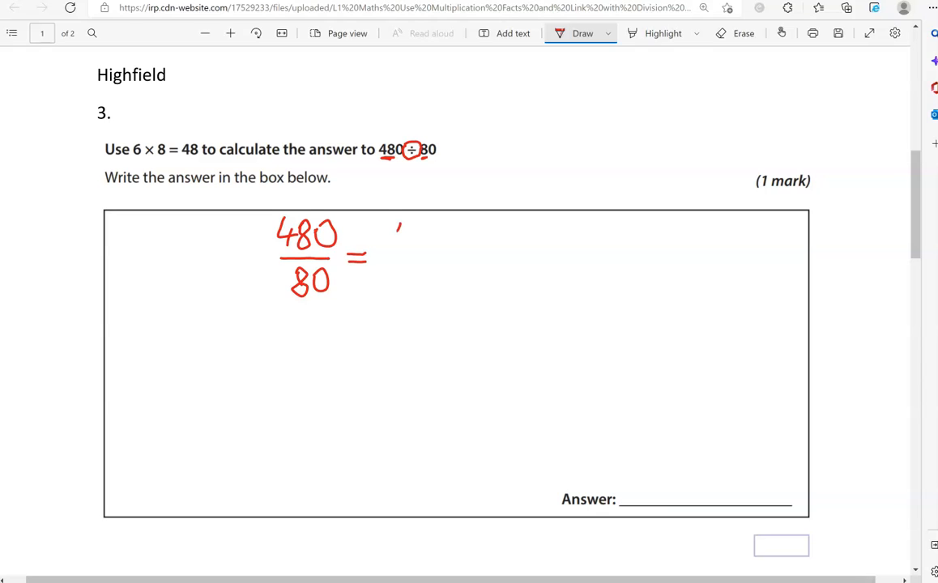
Step: Cross out the zeros to simplify to 48/8 and write = 6 as the result
{"action": "left_click_drag", "start_coordinate": [396, 226], "coordinate": [453, 259]}
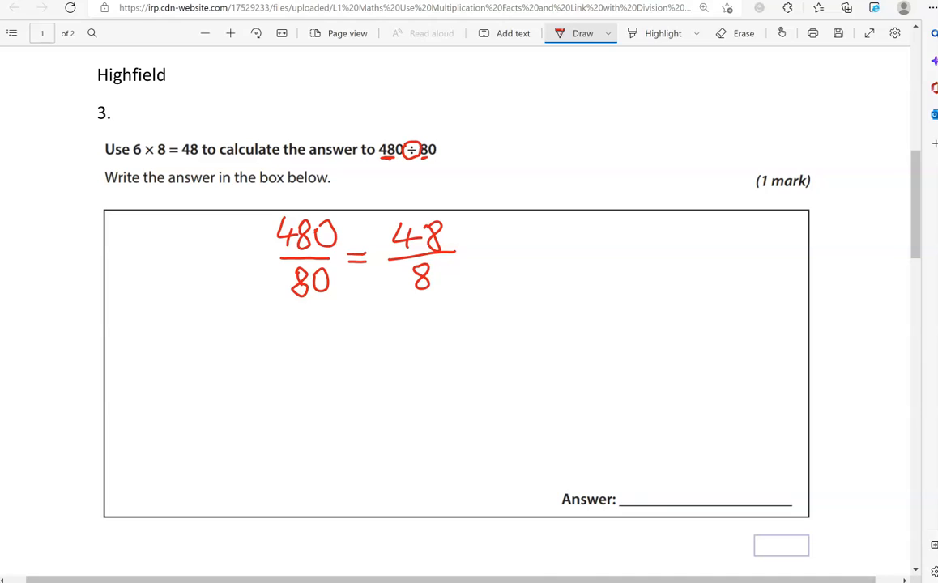
{"action": "left_click_drag", "start_coordinate": [316, 241], "coordinate": [340, 219]}
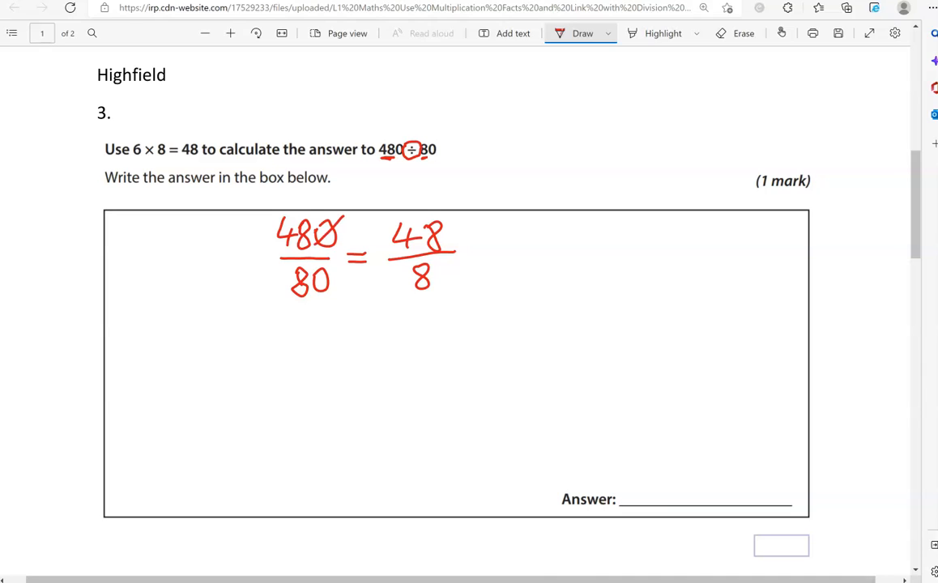
{"action": "left_click_drag", "start_coordinate": [310, 293], "coordinate": [334, 263]}
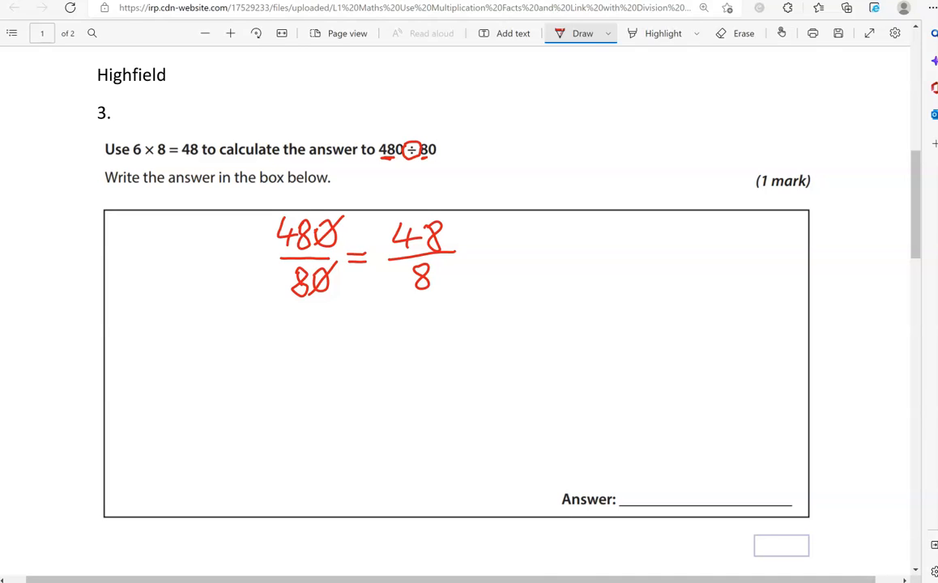
{"action": "left_click_drag", "start_coordinate": [471, 250], "coordinate": [490, 257]}
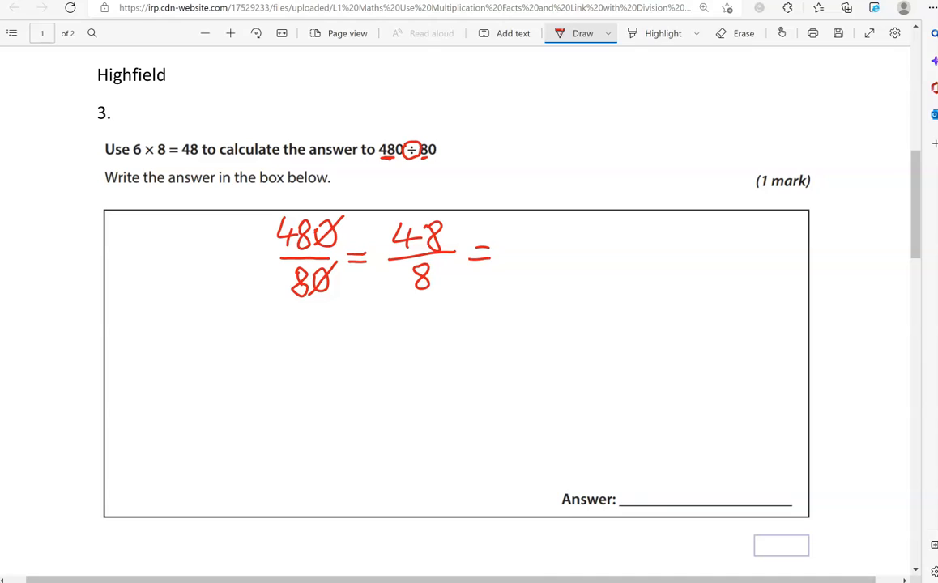
{"action": "left_click_drag", "start_coordinate": [505, 235], "coordinate": [527, 262]}
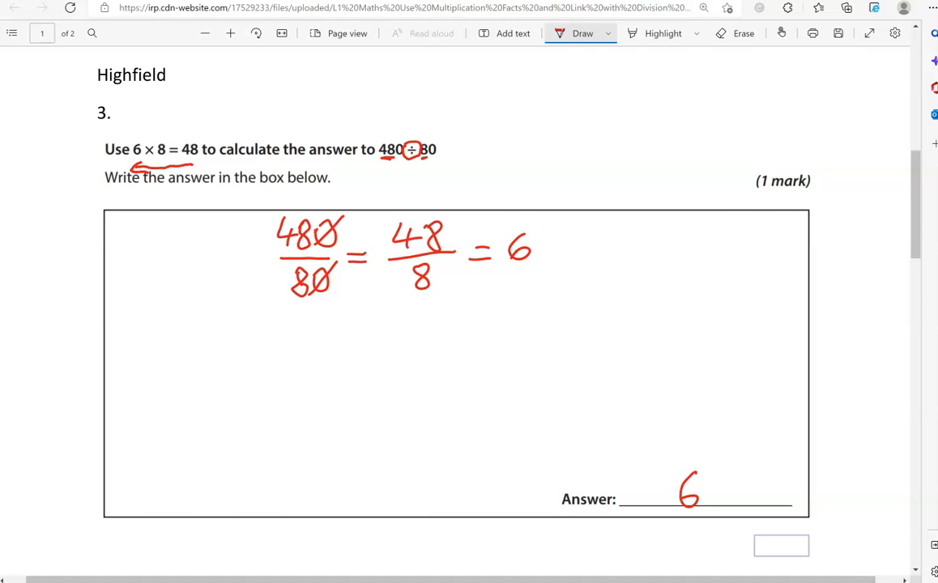
{"action": "scroll", "scroll_direction": "down", "scroll_amount": 3}
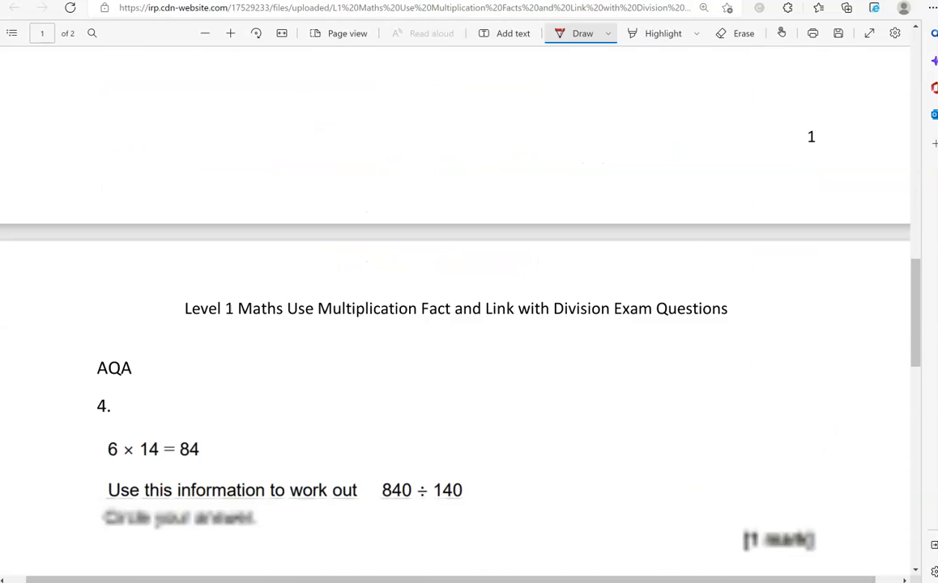
Step: Write 840/140 = 84/14 with zeros crossed out, underline 6 × 14 = 84 and circle 6
{"action": "scroll", "scroll_direction": "down", "scroll_amount": 3}
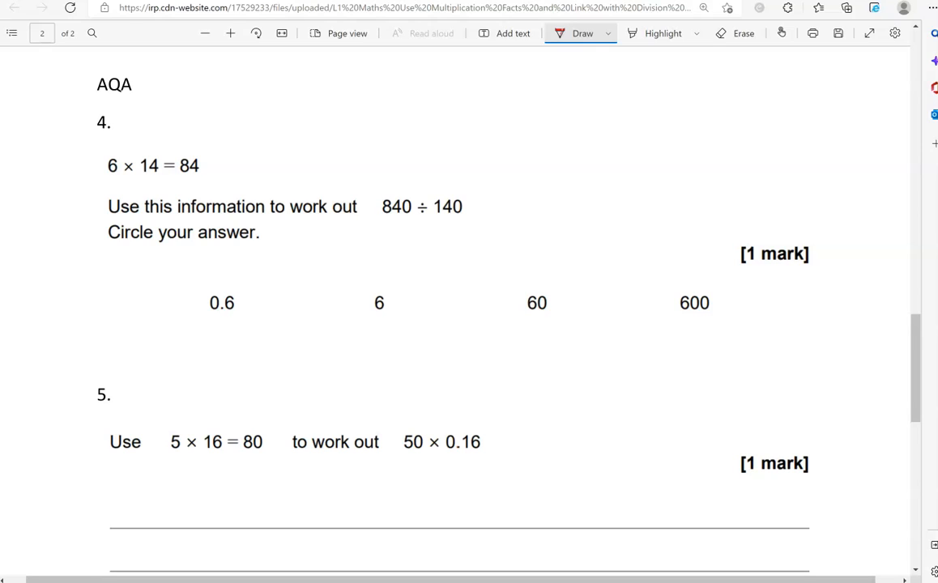
{"action": "left_click_drag", "start_coordinate": [513, 162], "coordinate": [571, 149]}
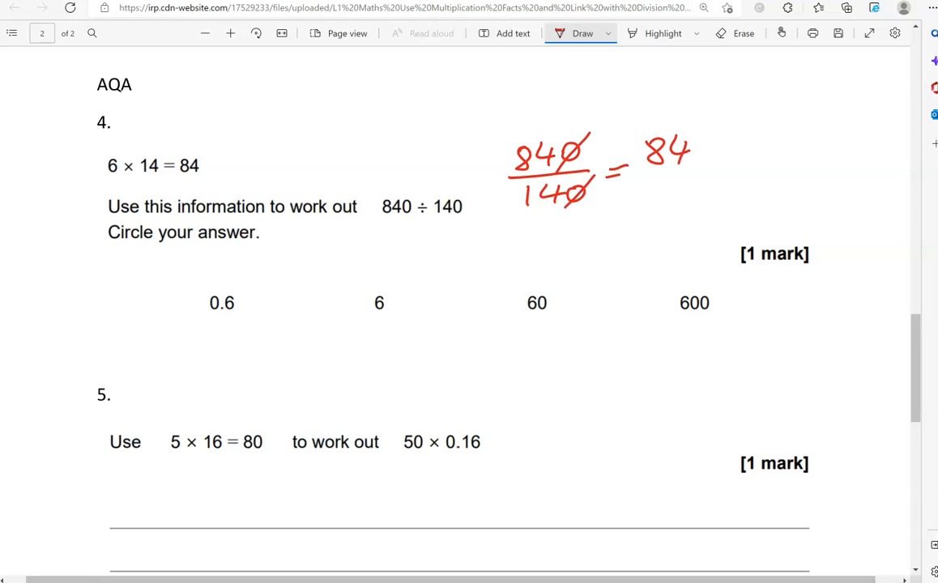
{"action": "left_click_drag", "start_coordinate": [648, 182], "coordinate": [693, 197]}
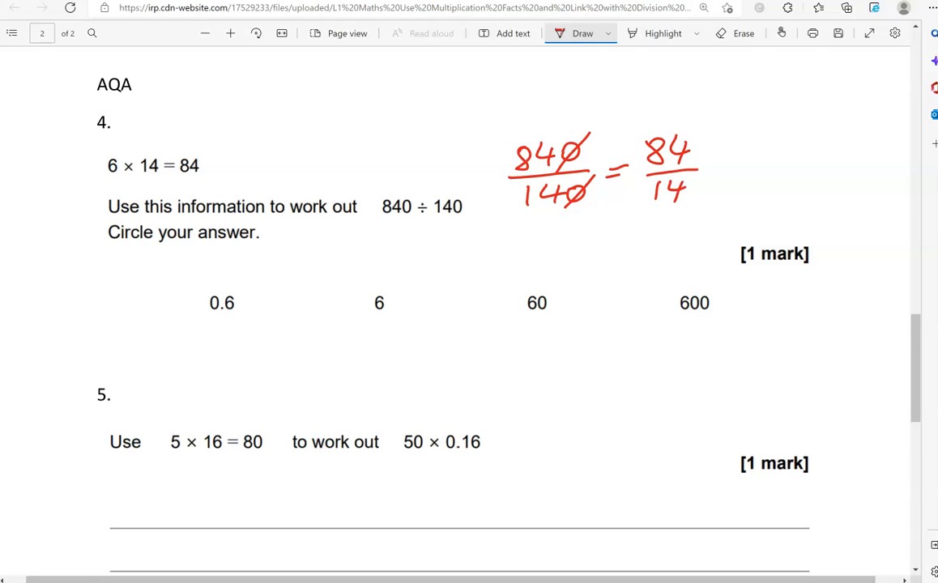
{"action": "left_click_drag", "start_coordinate": [110, 186], "coordinate": [198, 187]}
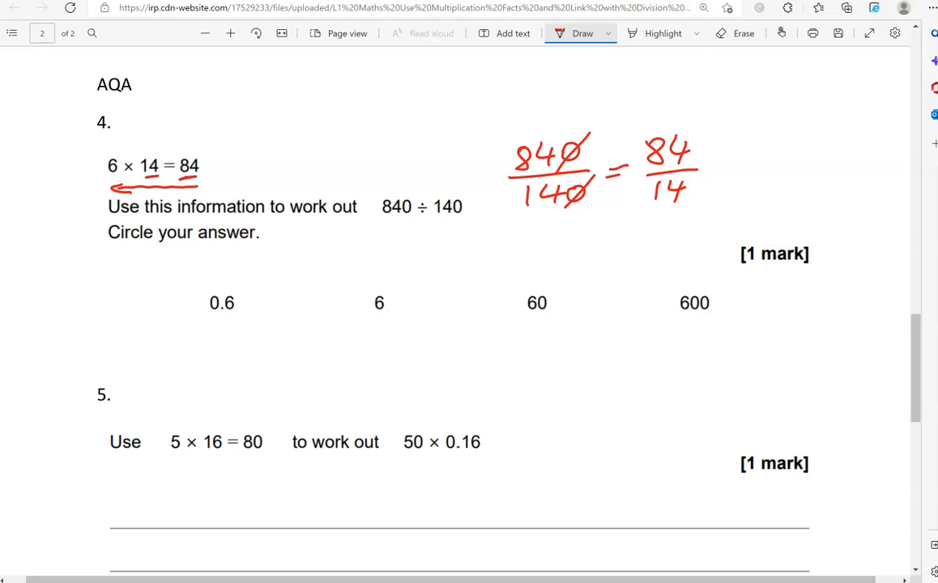
{"action": "left_click_drag", "start_coordinate": [387, 278], "coordinate": [362, 327]}
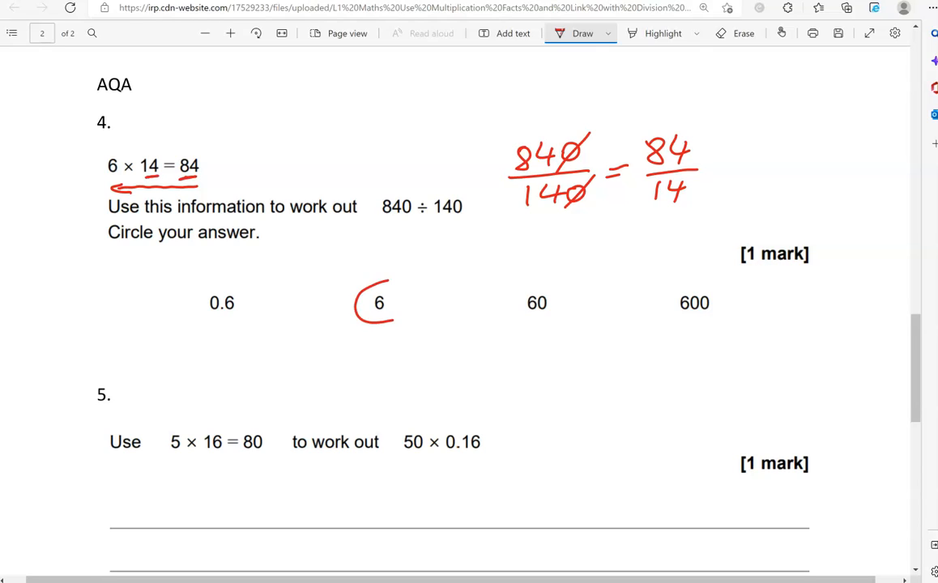
Step: Mark up 5 × 16 = 80 with ×10 above the 5 and write 0.16 showing the decimal point shift
{"action": "scroll", "scroll_direction": "down", "scroll_amount": 3}
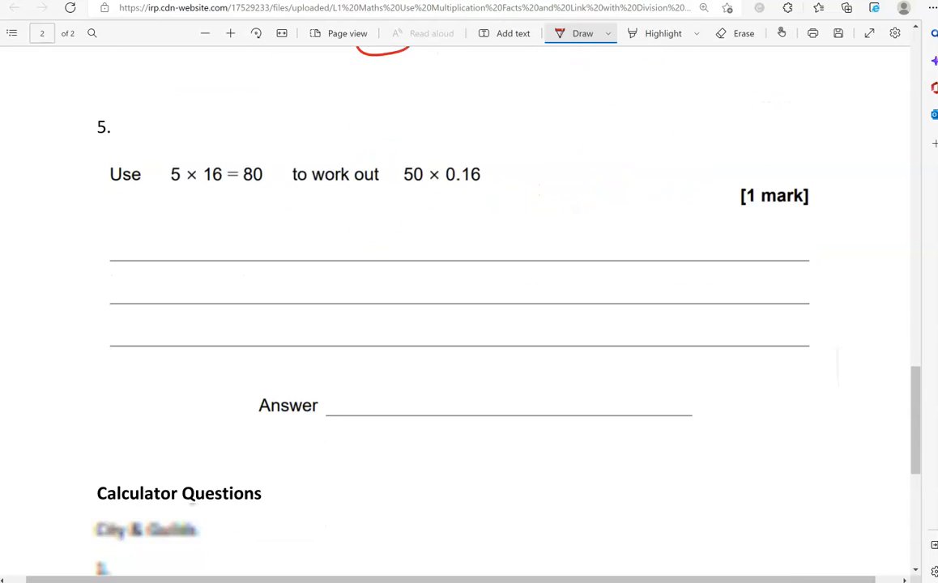
{"action": "scroll", "scroll_direction": "down", "scroll_amount": 3}
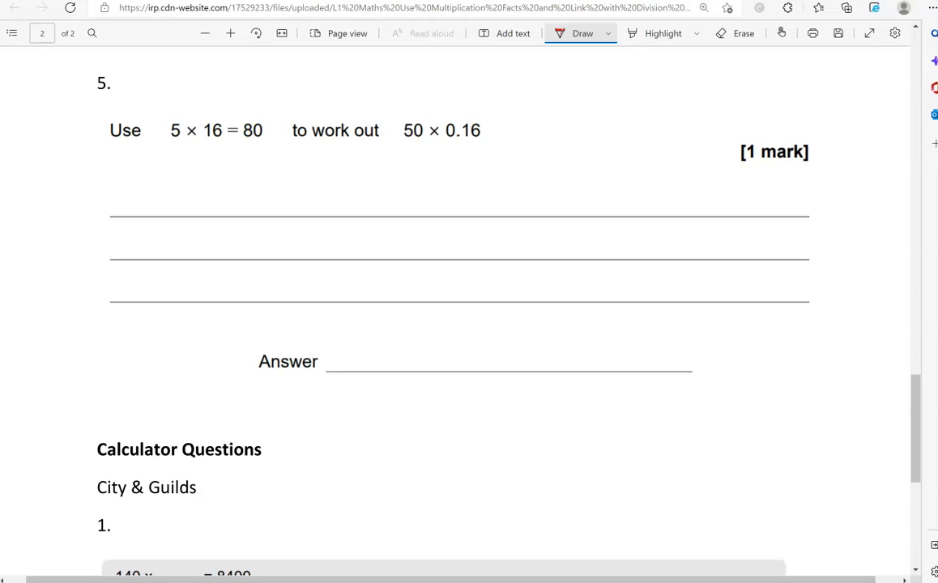
{"action": "left_click_drag", "start_coordinate": [166, 143], "coordinate": [182, 143]}
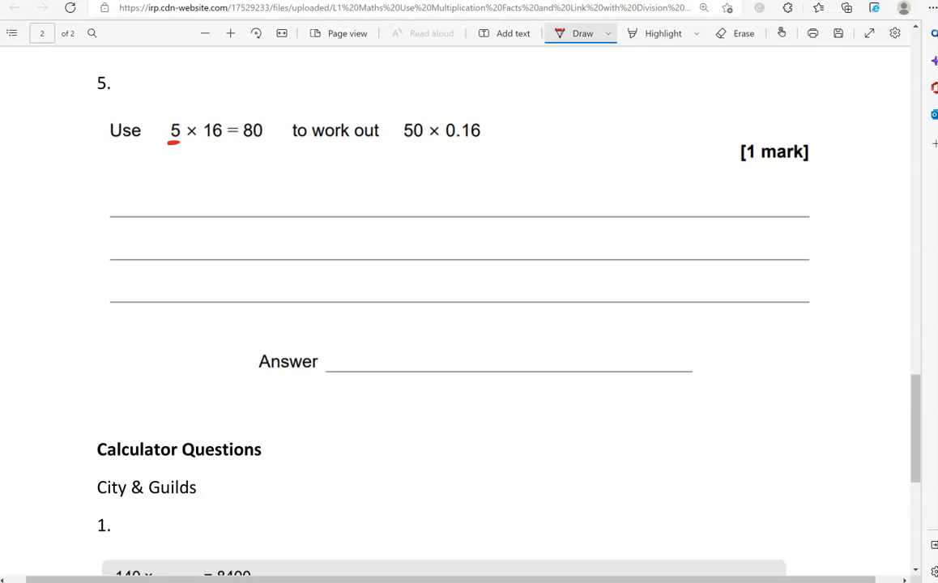
{"action": "left_click_drag", "start_coordinate": [402, 142], "coordinate": [421, 142]}
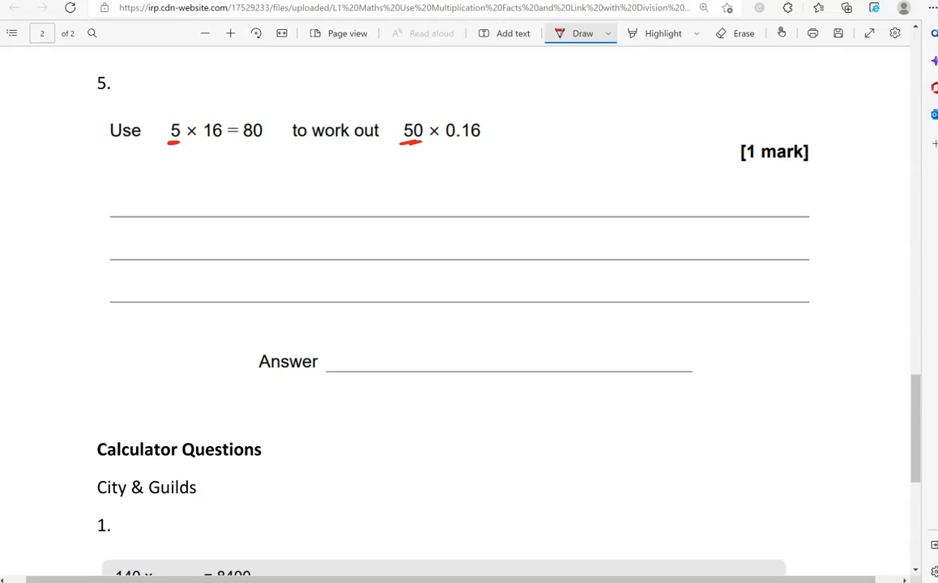
{"action": "left_click_drag", "start_coordinate": [181, 115], "coordinate": [178, 107]}
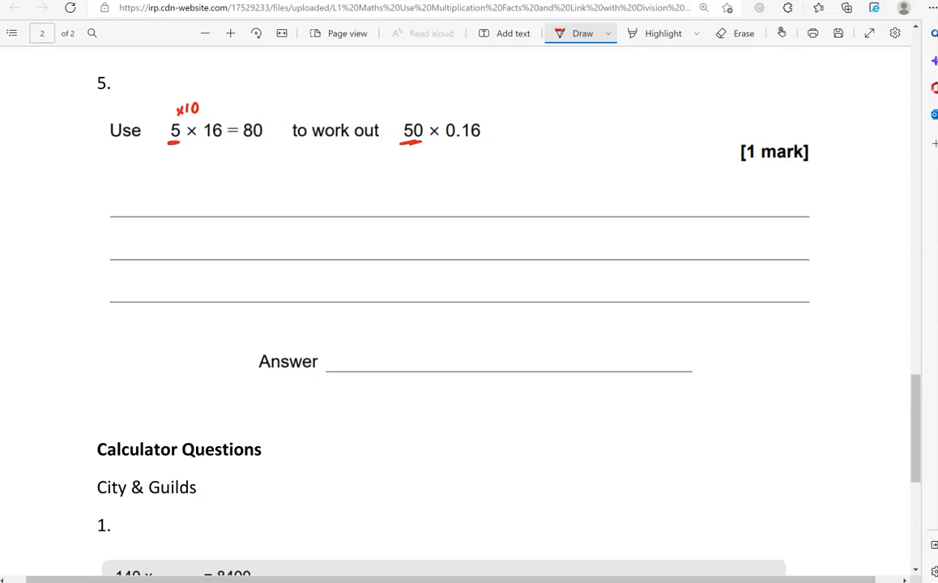
{"action": "left_click_drag", "start_coordinate": [302, 194], "coordinate": [301, 214]}
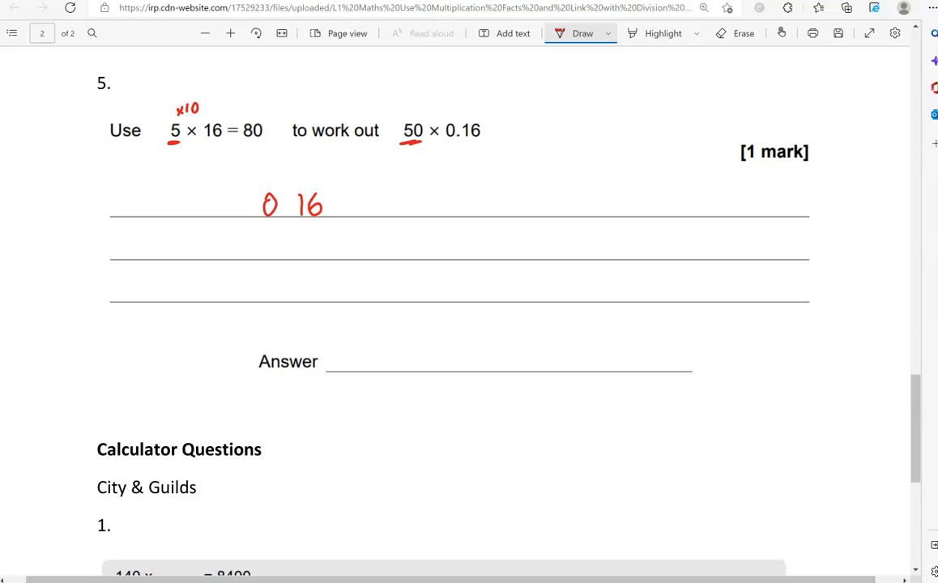
{"action": "left_click", "coordinate": [327, 209]}
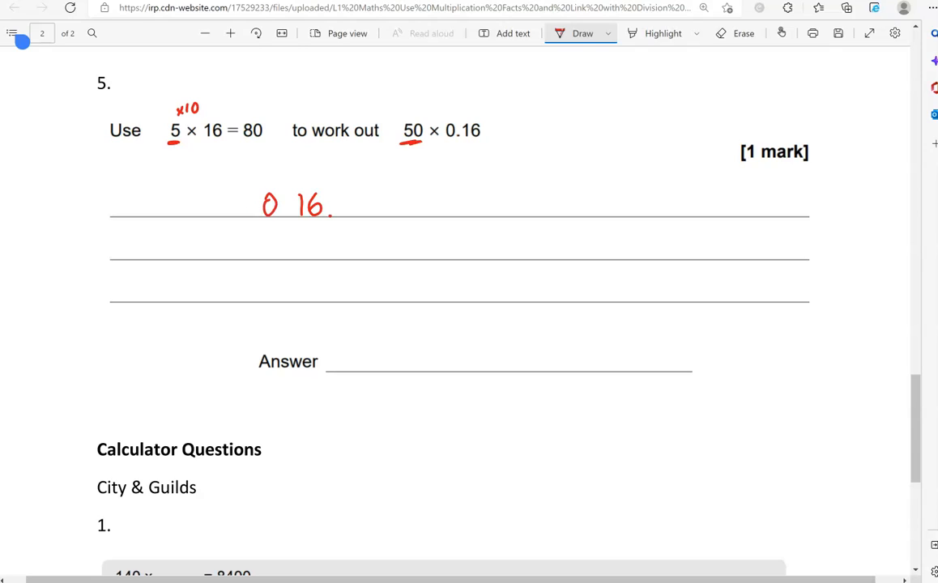
{"action": "left_click_drag", "start_coordinate": [284, 219], "coordinate": [327, 217]}
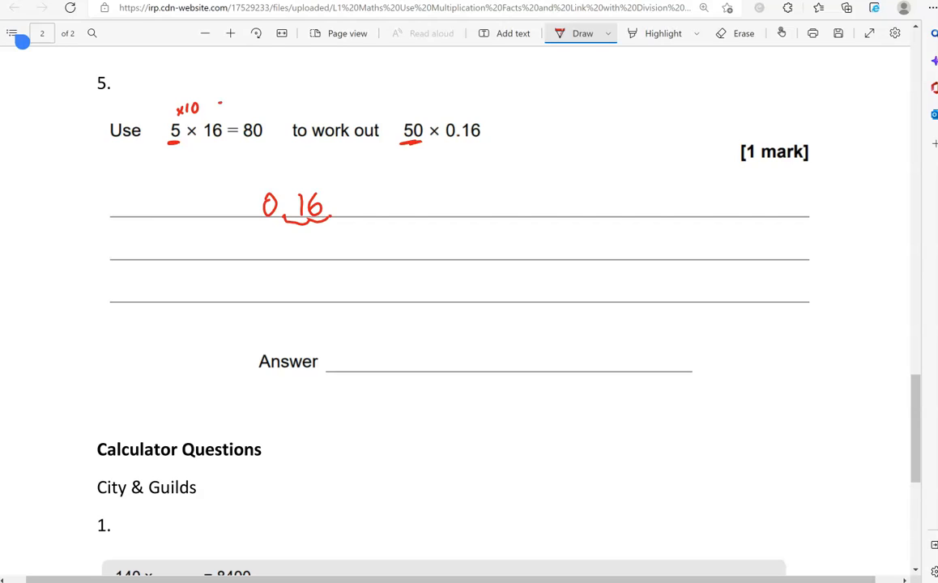
Step: Note the ÷100, ÷10 and ×10 relationships, then write 80 ÷ 10 = 8 and the answer 8
{"action": "left_click_drag", "start_coordinate": [219, 113], "coordinate": [243, 101]}
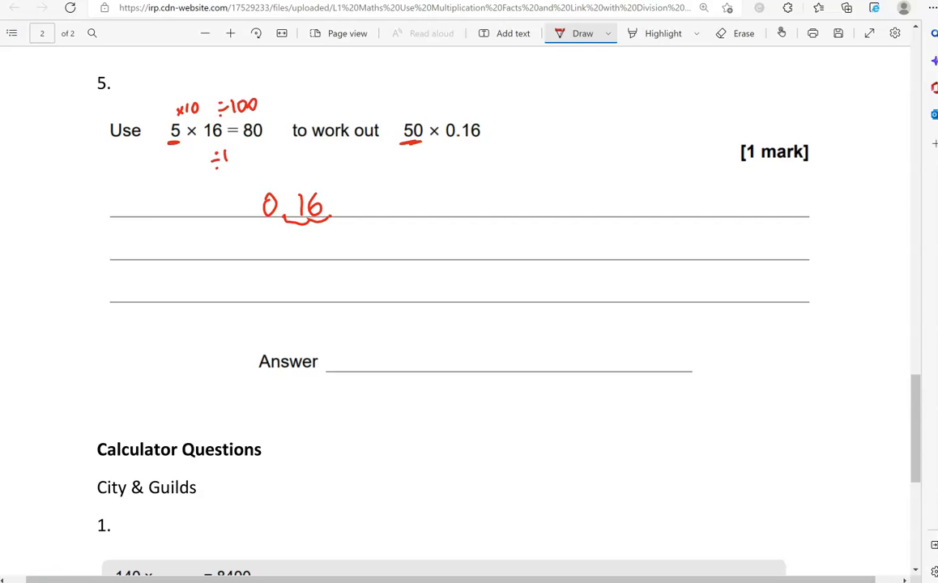
{"action": "left_click_drag", "start_coordinate": [213, 159], "coordinate": [278, 162]}
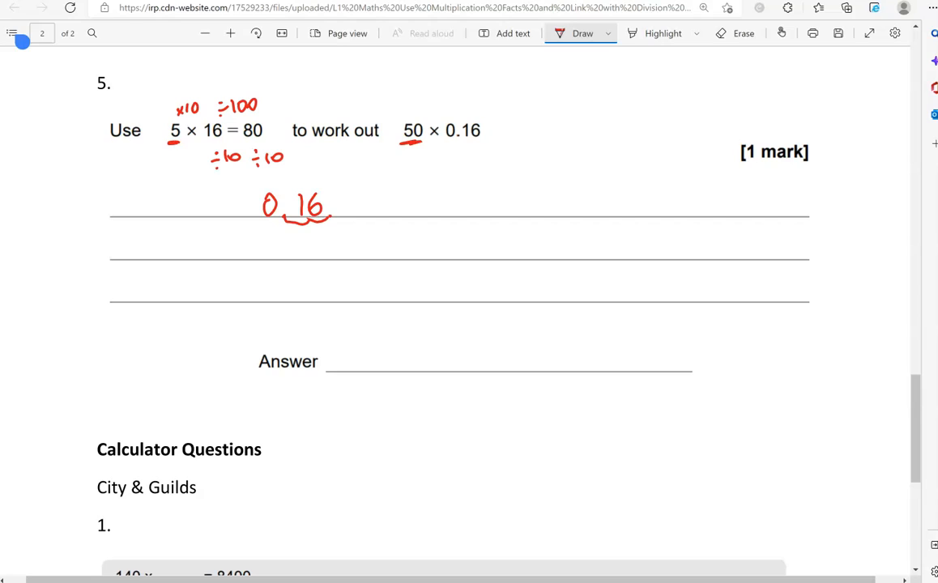
{"action": "left_click_drag", "start_coordinate": [157, 153], "coordinate": [165, 170]}
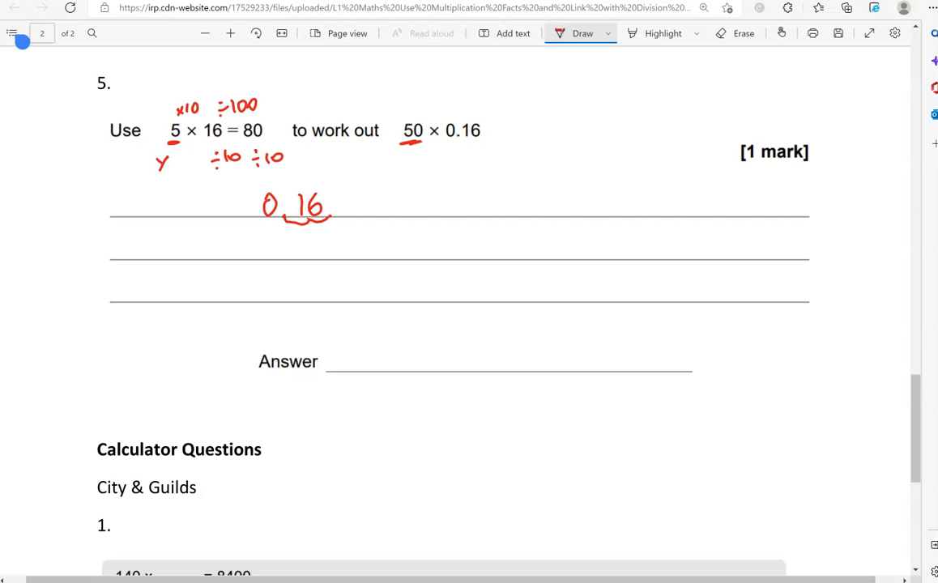
{"action": "left_click_drag", "start_coordinate": [158, 162], "coordinate": [191, 159]}
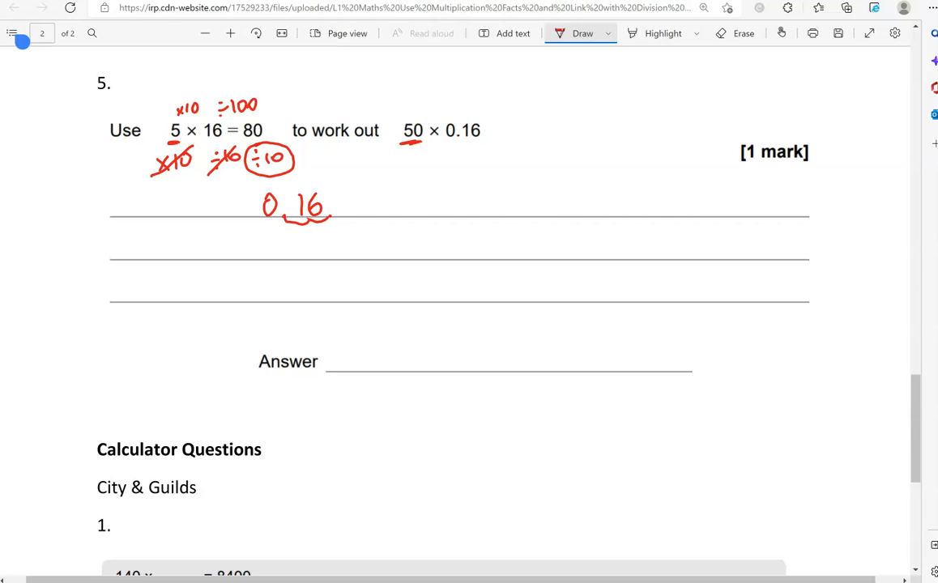
{"action": "left_click_drag", "start_coordinate": [450, 191], "coordinate": [440, 214]}
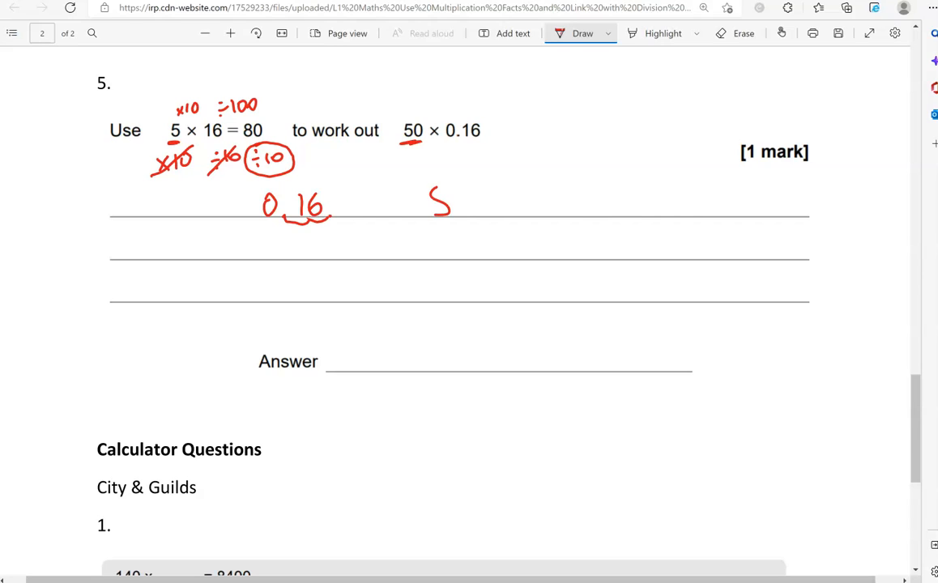
{"action": "left_click_drag", "start_coordinate": [429, 203], "coordinate": [527, 197]}
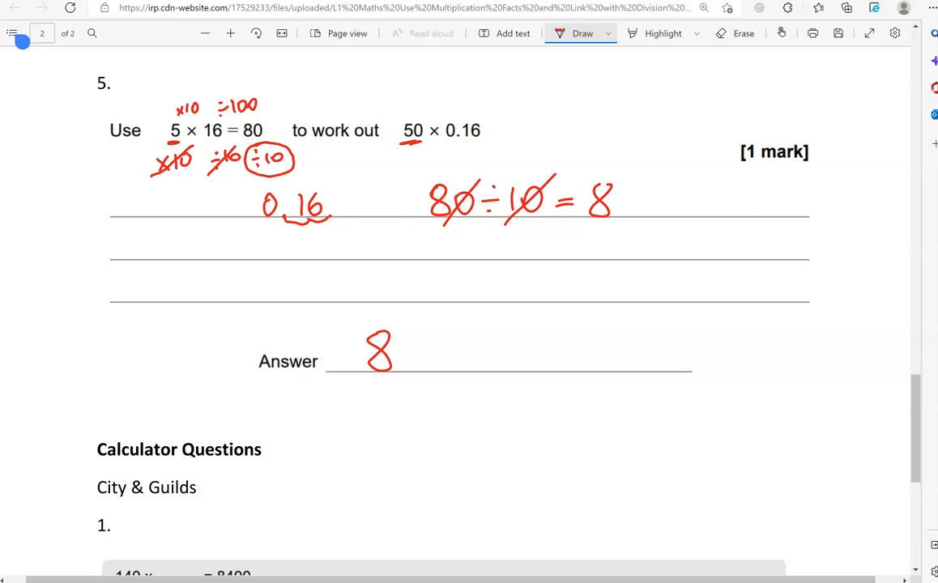
Step: At calculator question 1, underline 8400 and write the working 8400 ÷ 140 = with an arrow
{"action": "scroll", "scroll_direction": "down", "scroll_amount": 3}
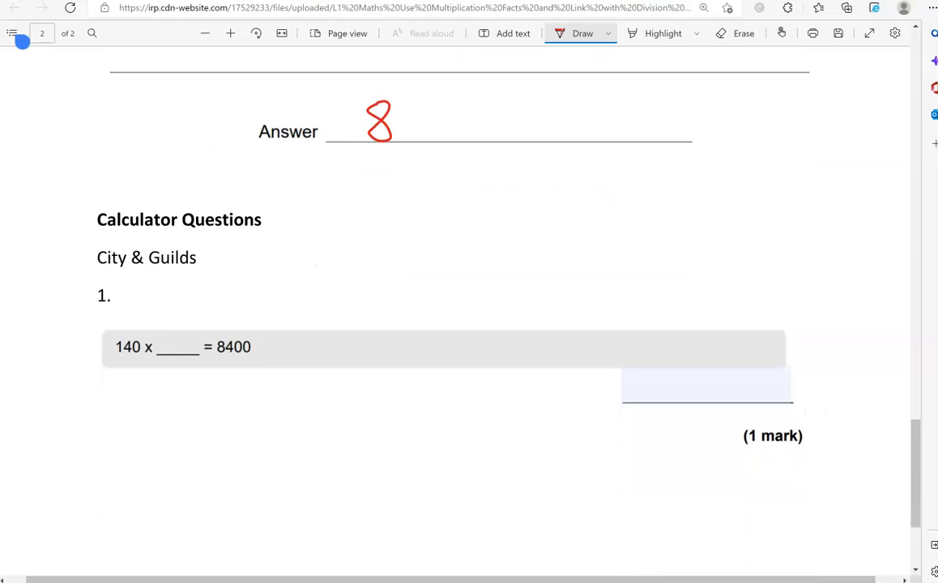
{"action": "scroll", "scroll_direction": "down", "scroll_amount": 3}
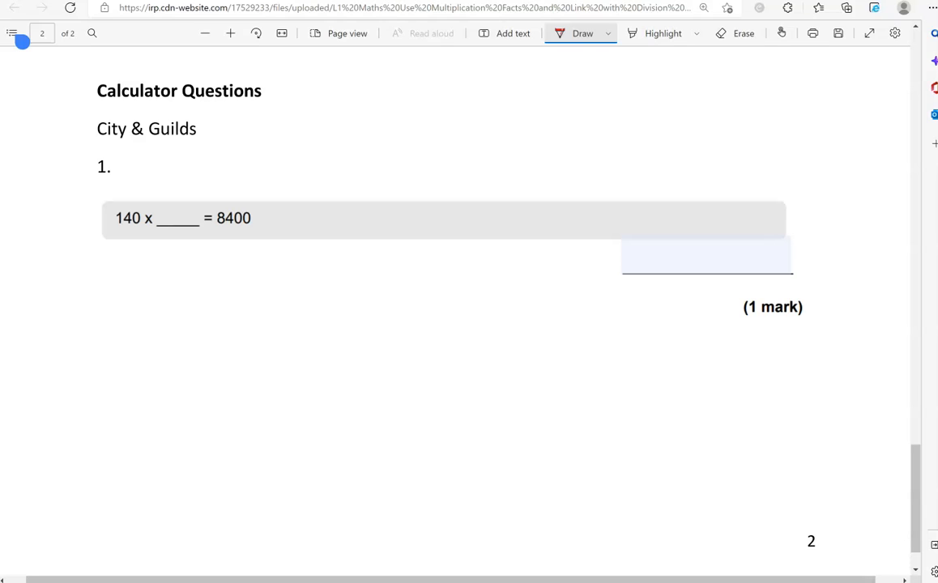
{"action": "left_click_drag", "start_coordinate": [209, 237], "coordinate": [253, 233]}
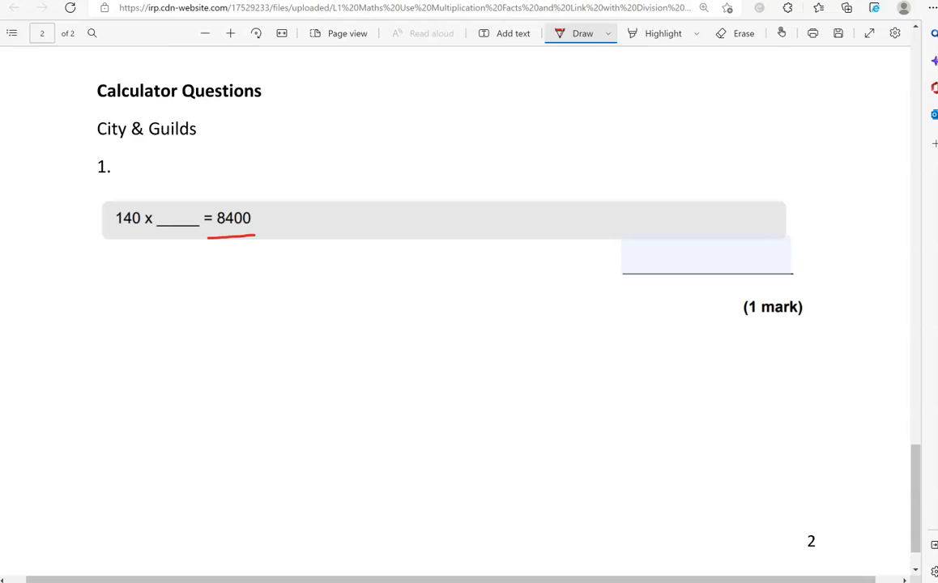
{"action": "left_click_drag", "start_coordinate": [255, 237], "coordinate": [122, 236]}
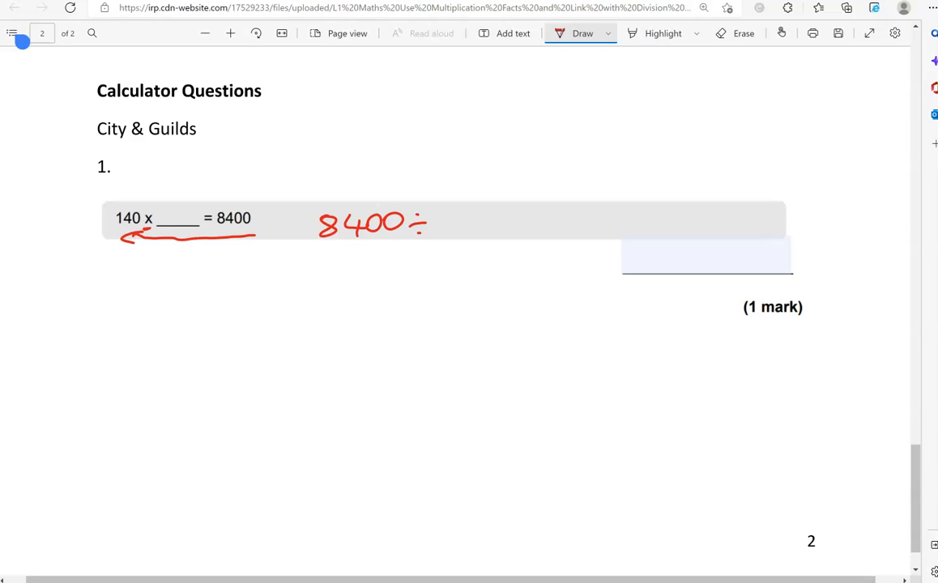
{"action": "left_click_drag", "start_coordinate": [437, 230], "coordinate": [473, 207]}
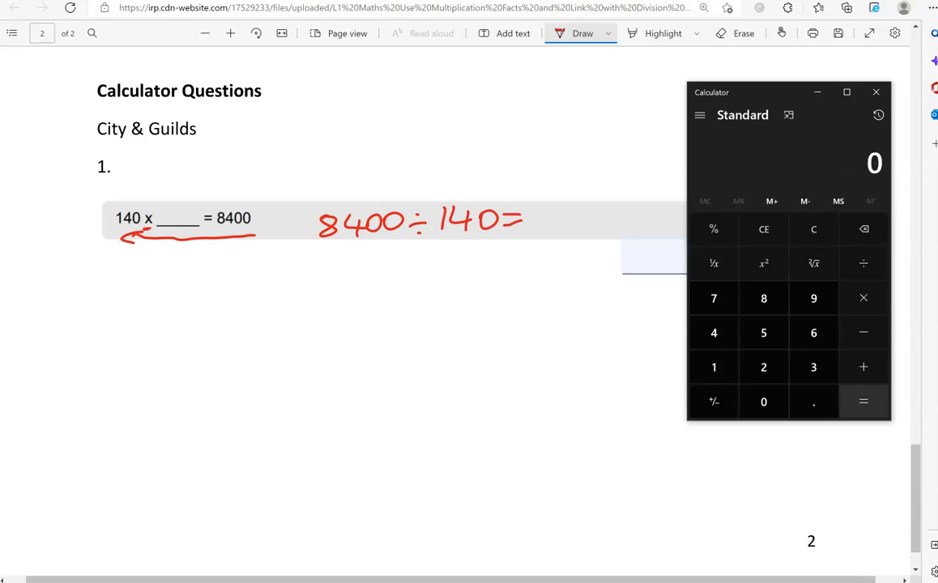
Step: Compute 8400 ÷ 140 = 60 in Calculator and return to the exam to record 60
{"action": "left_click", "coordinate": [762, 401]}
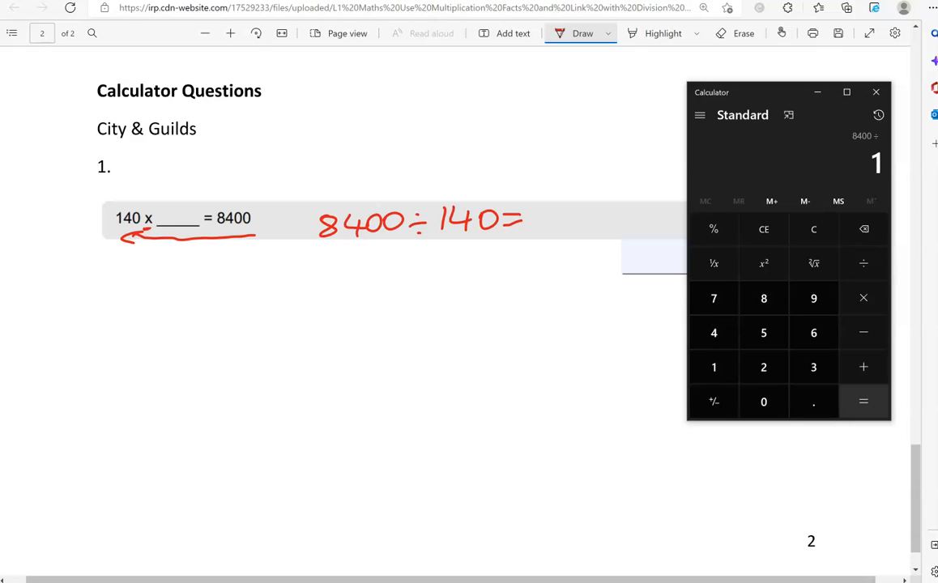
{"action": "left_click", "coordinate": [864, 401]}
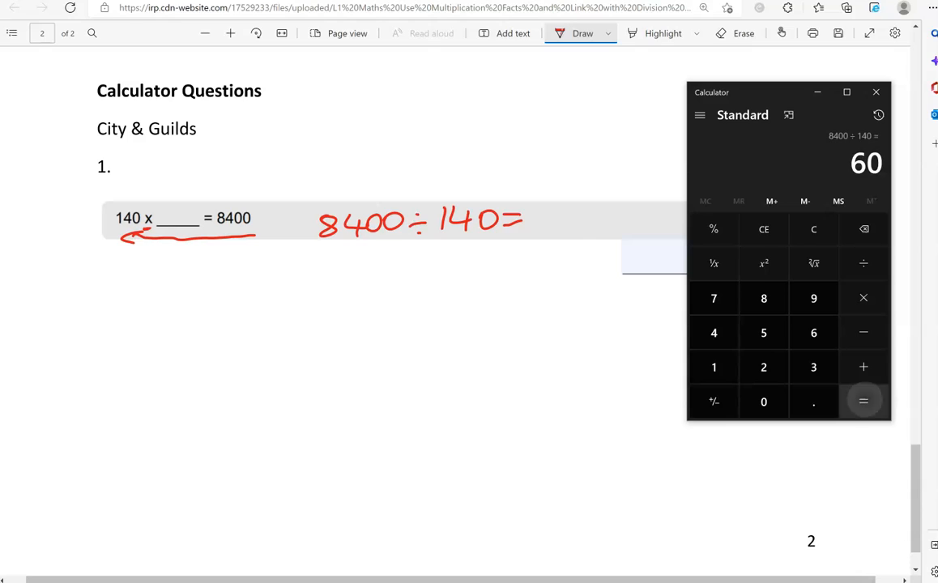
{"action": "left_click", "coordinate": [875, 90]}
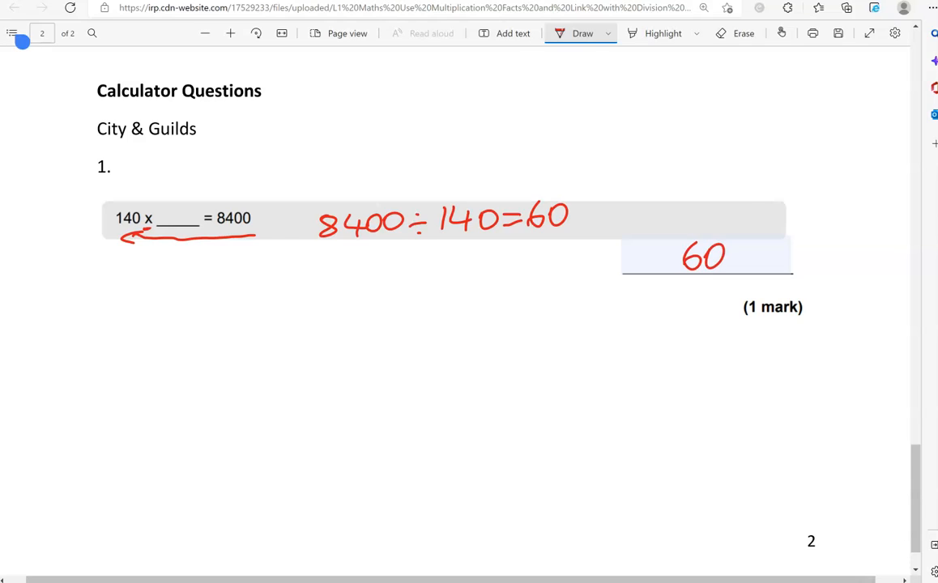
{"action": "scroll", "scroll_direction": "down", "scroll_amount": 3}
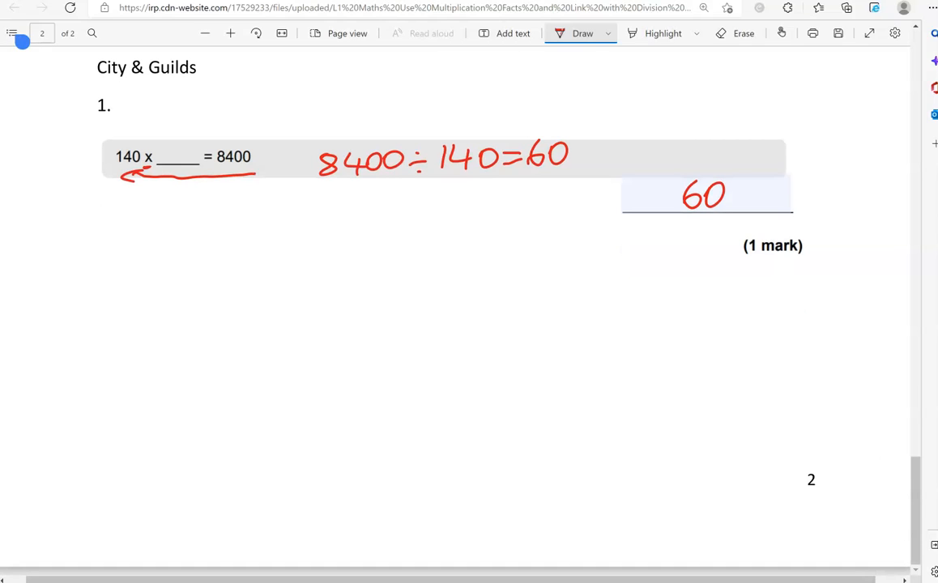